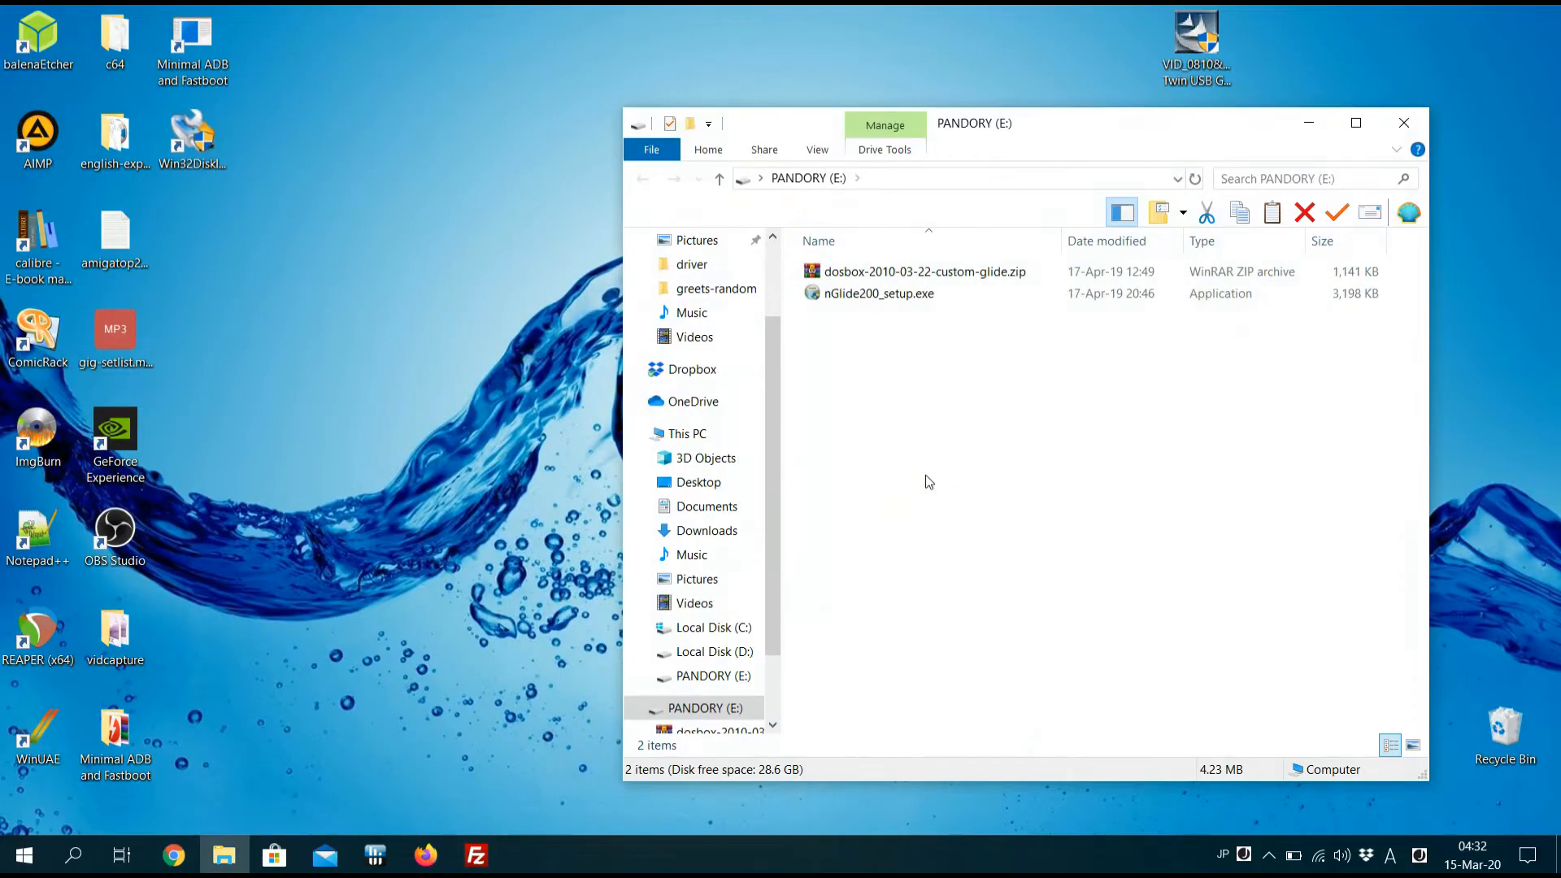
pyautogui.moveTo(811, 654)
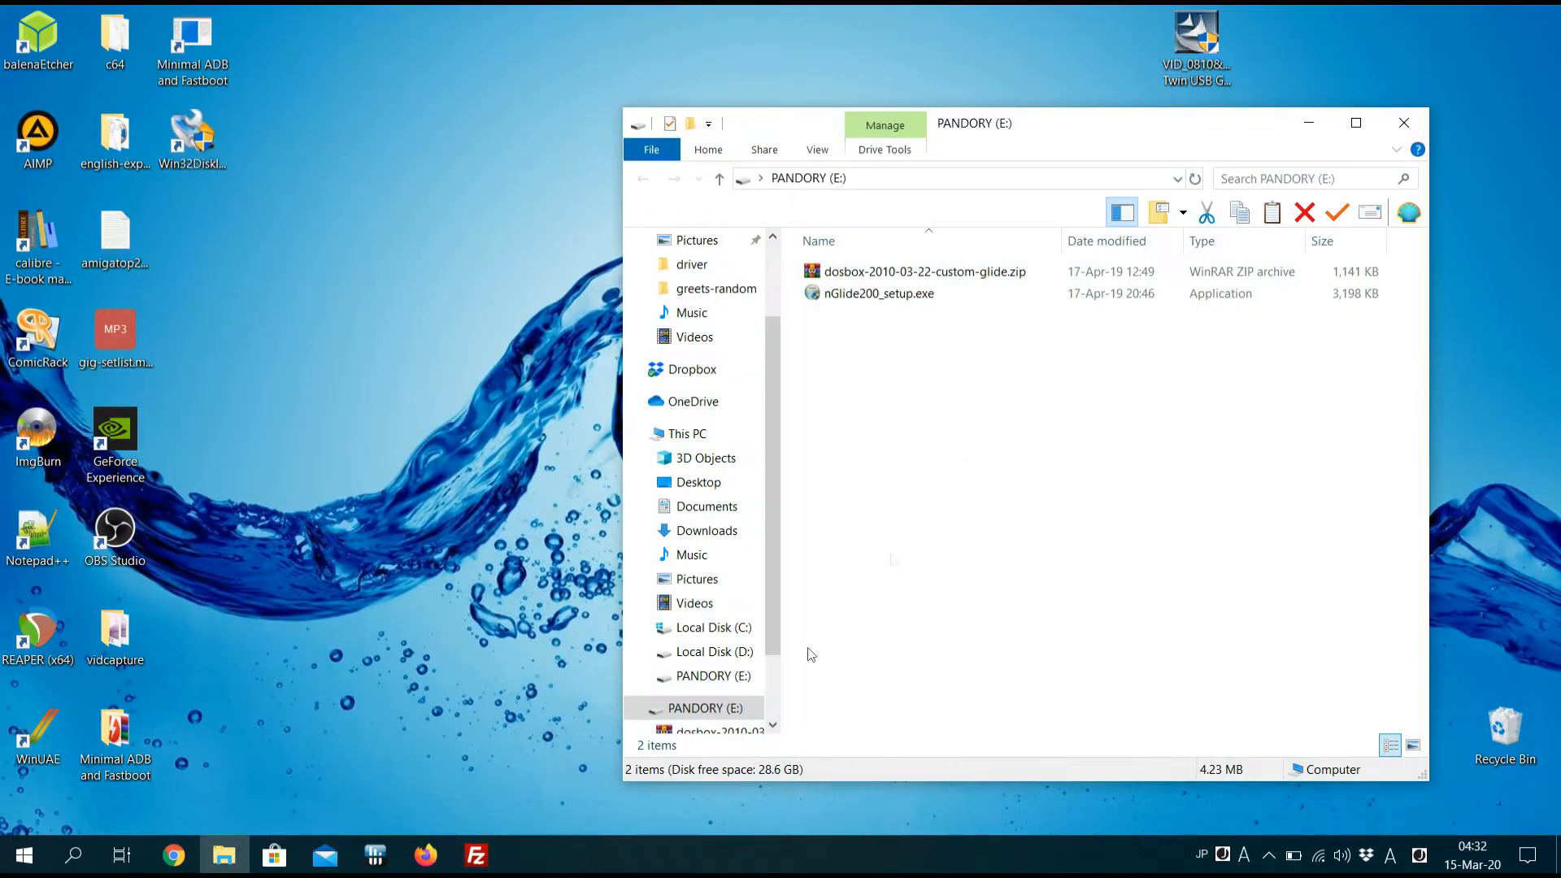
# Step: Quick-format PANDORY (E:) as exFAT with an empty volume label and acknowledge Format Complete
pyautogui.rightClick(709, 708)
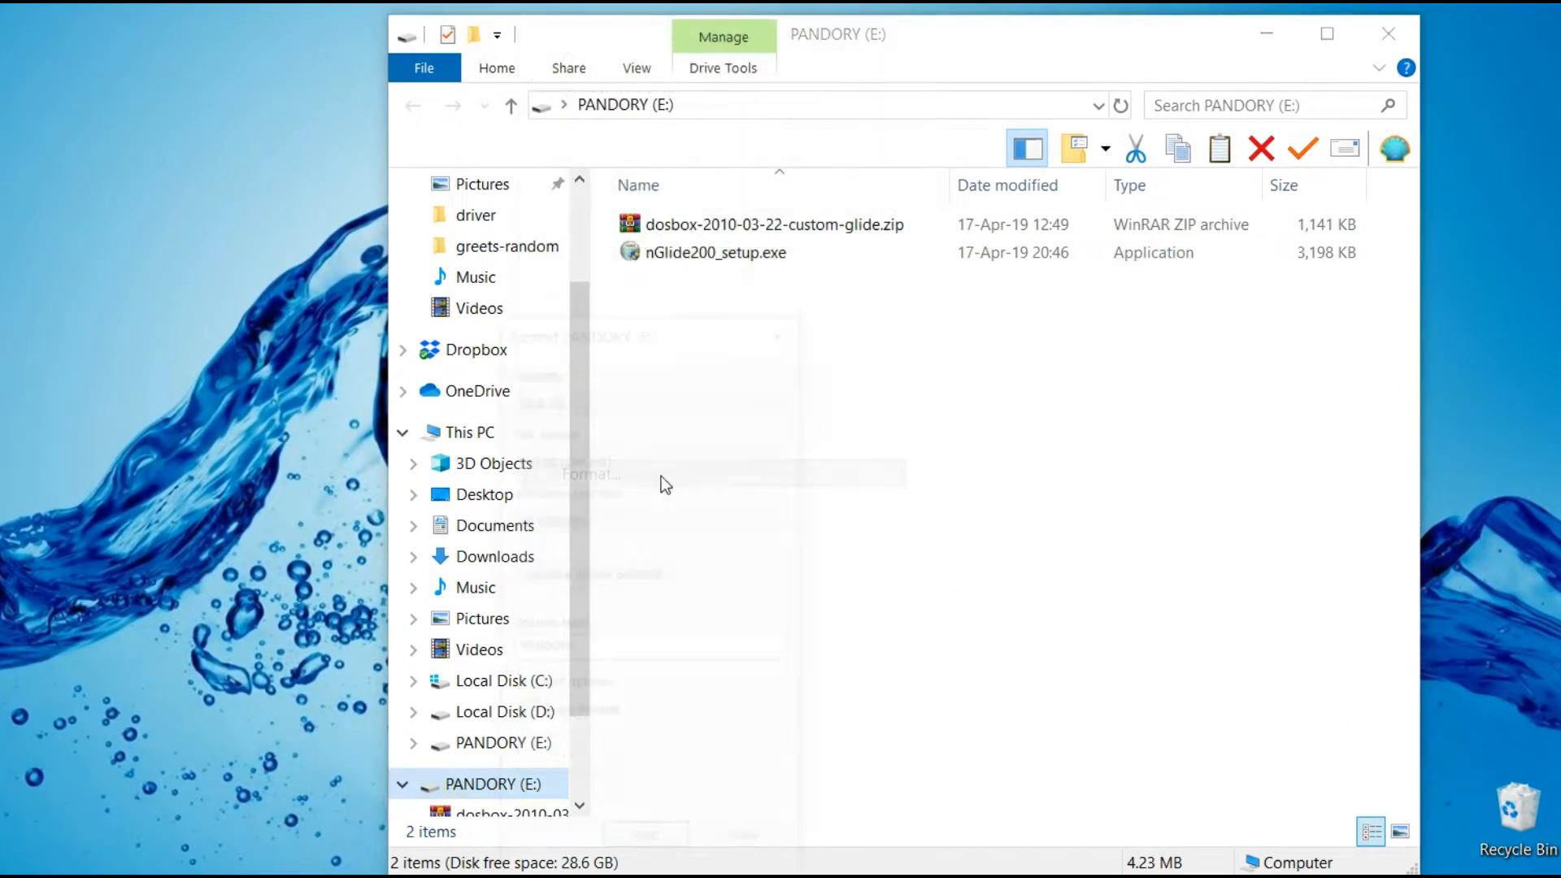
pyautogui.click(648, 459)
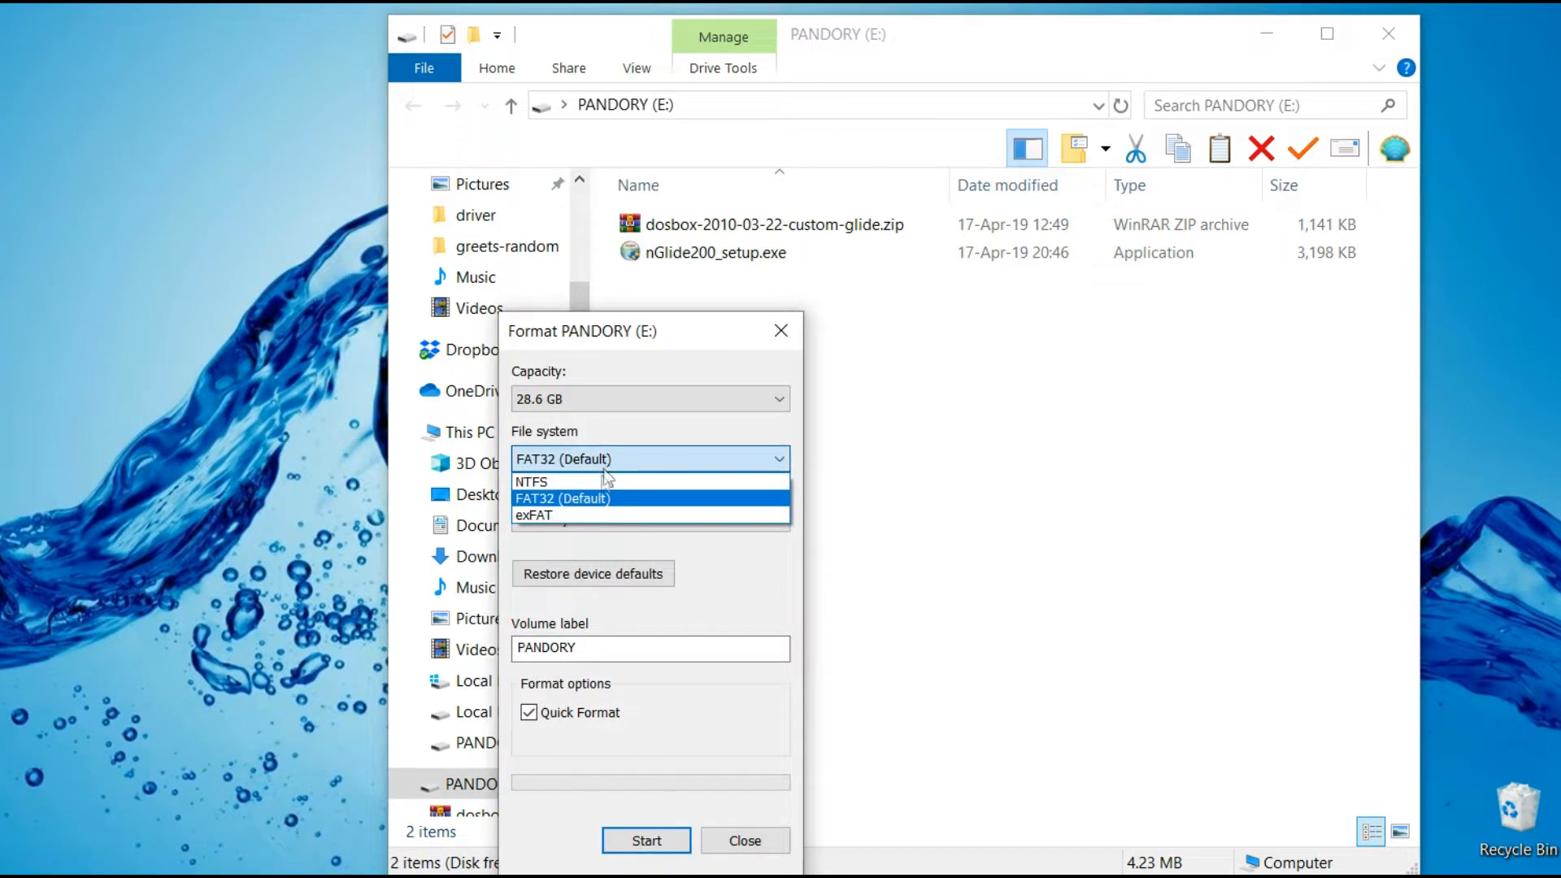
pyautogui.click(534, 515)
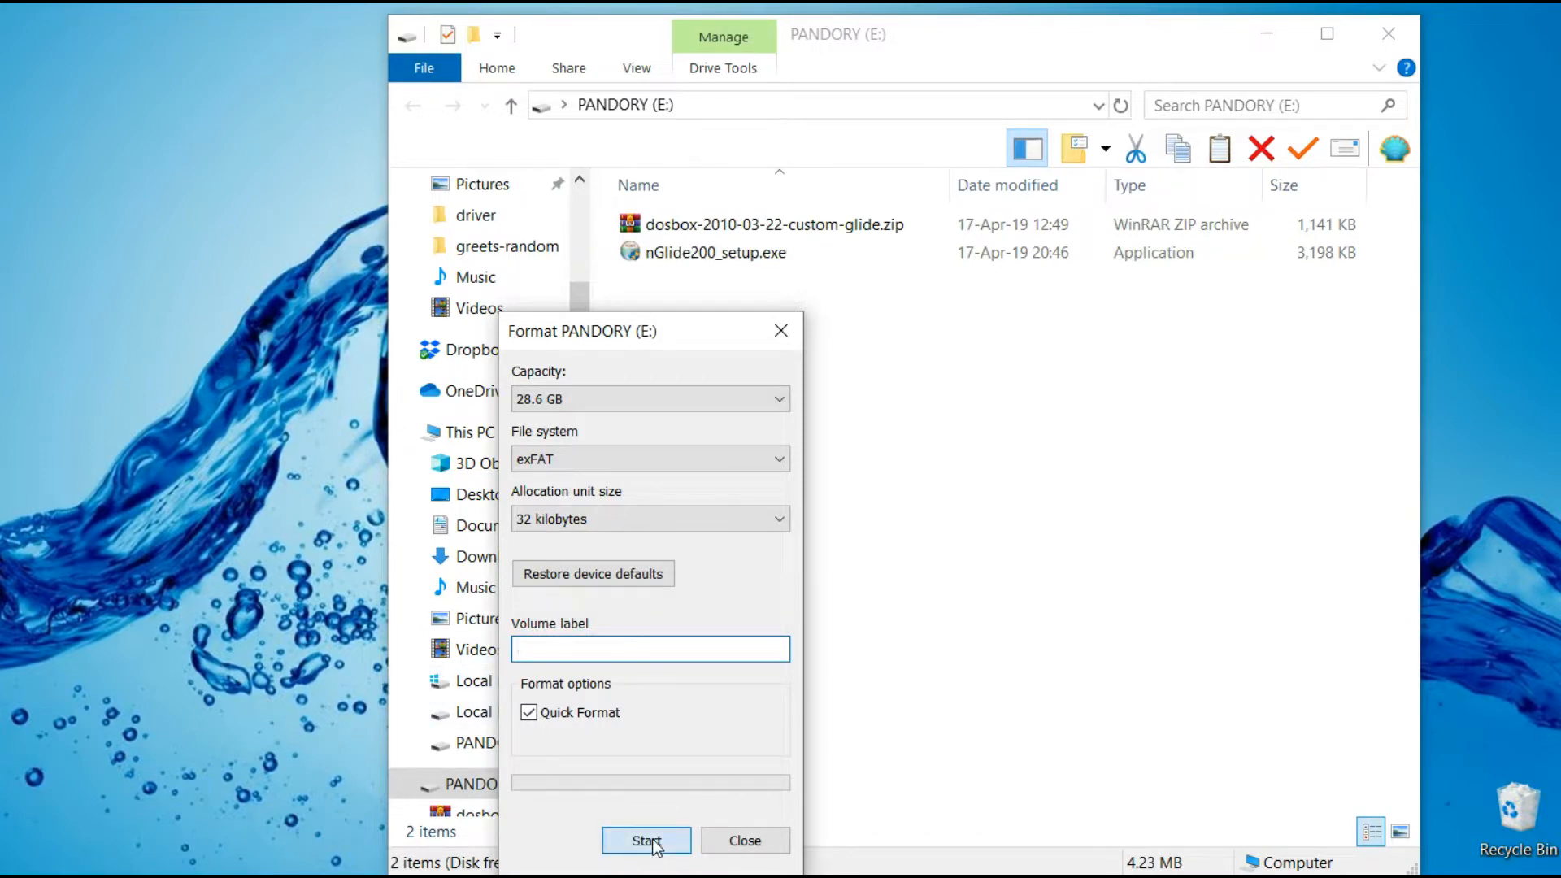
pyautogui.click(646, 840)
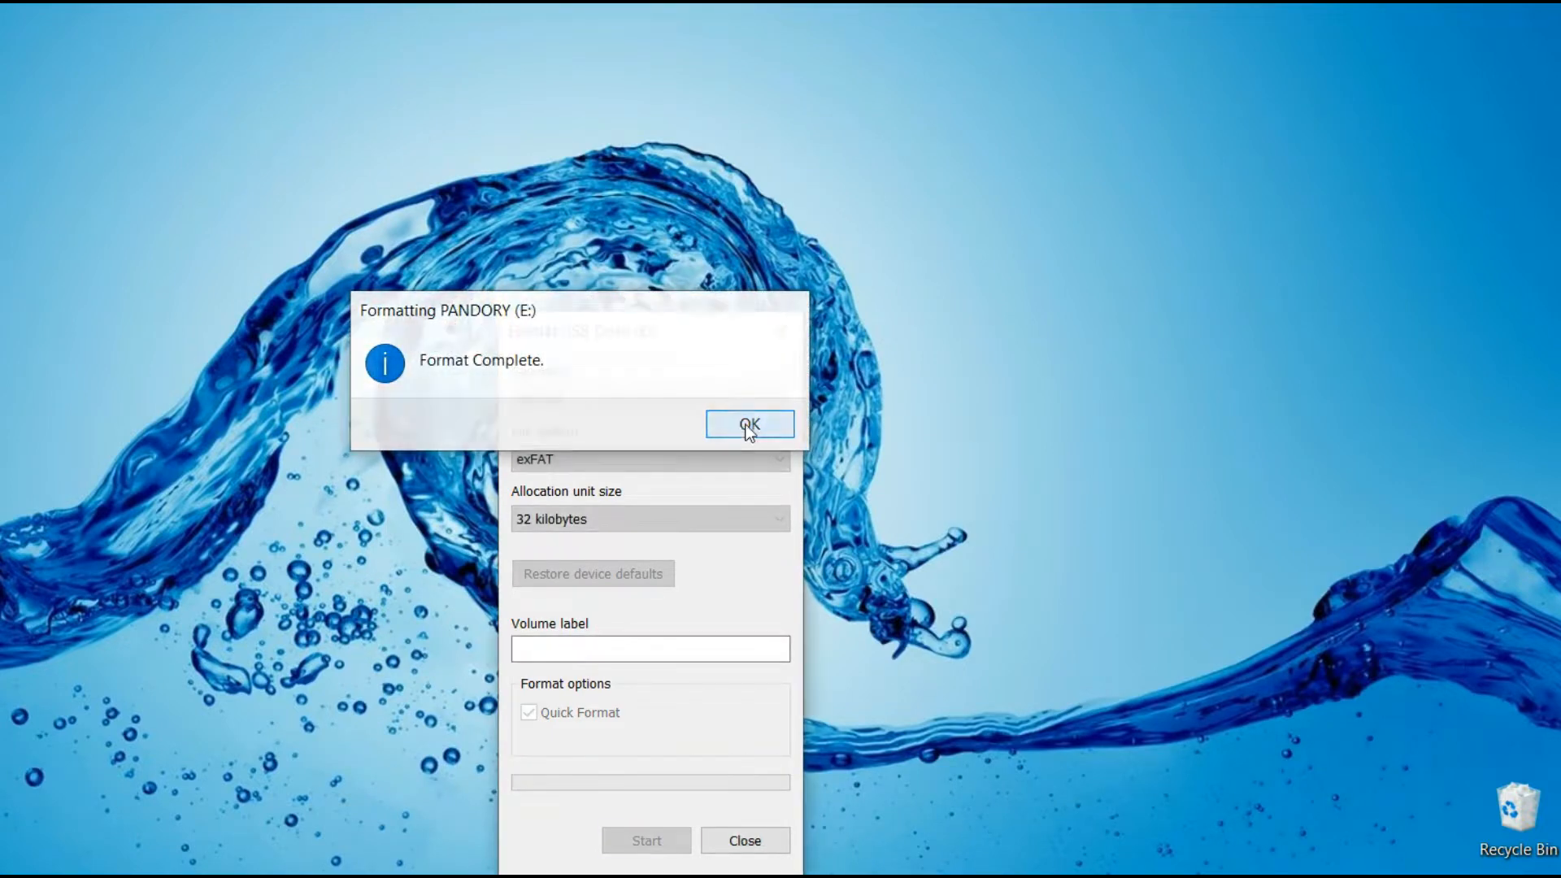
pyautogui.click(749, 423)
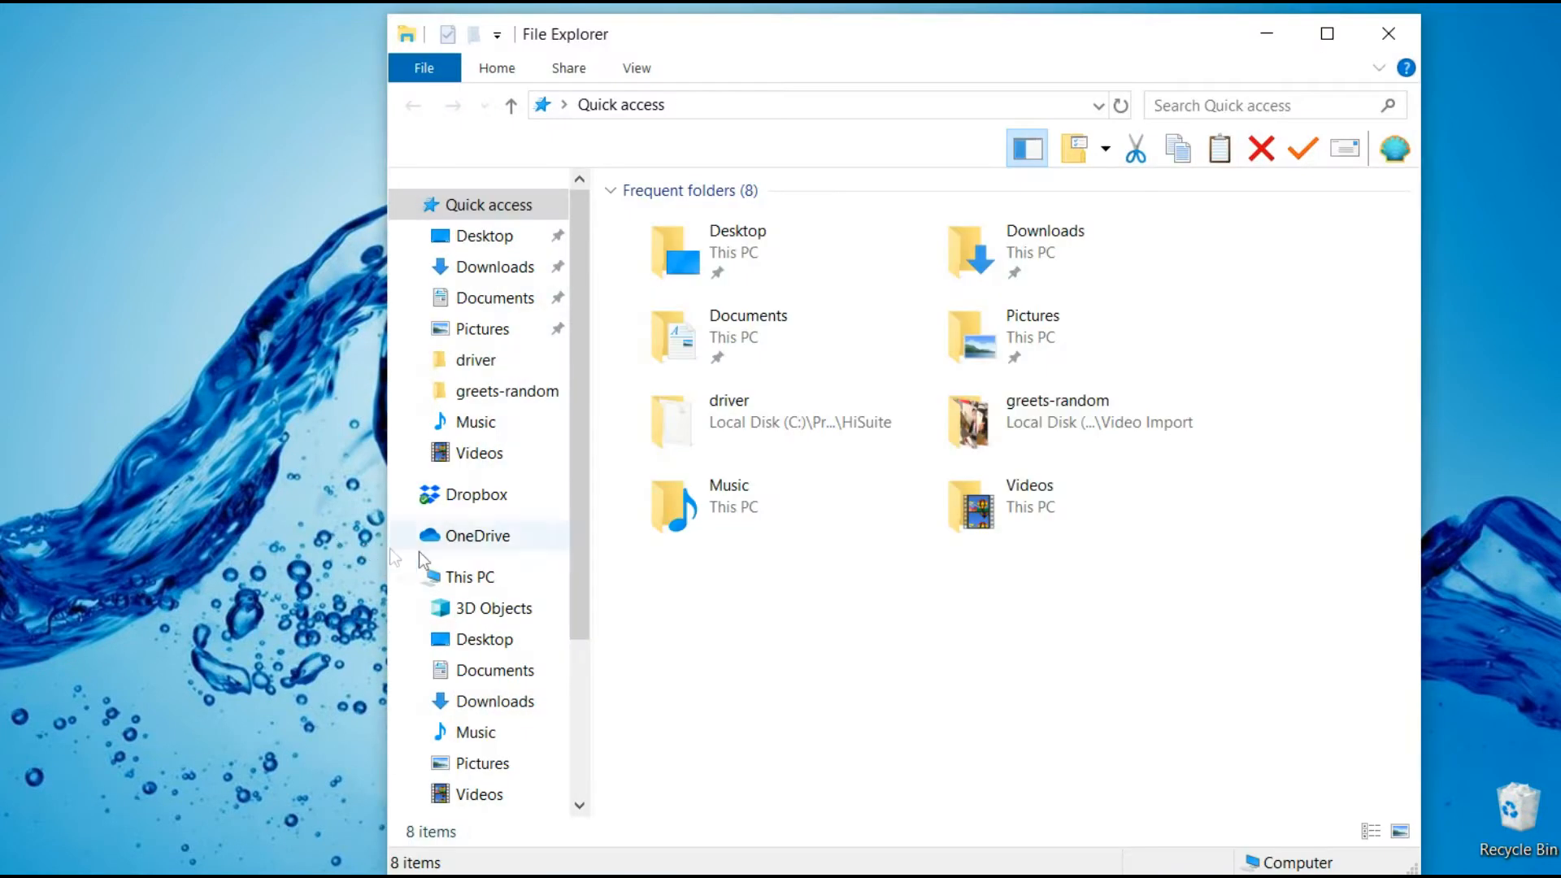
# Step: From This PC, eject the empty 28.6 GB USB Drive (E:)
pyautogui.click(469, 576)
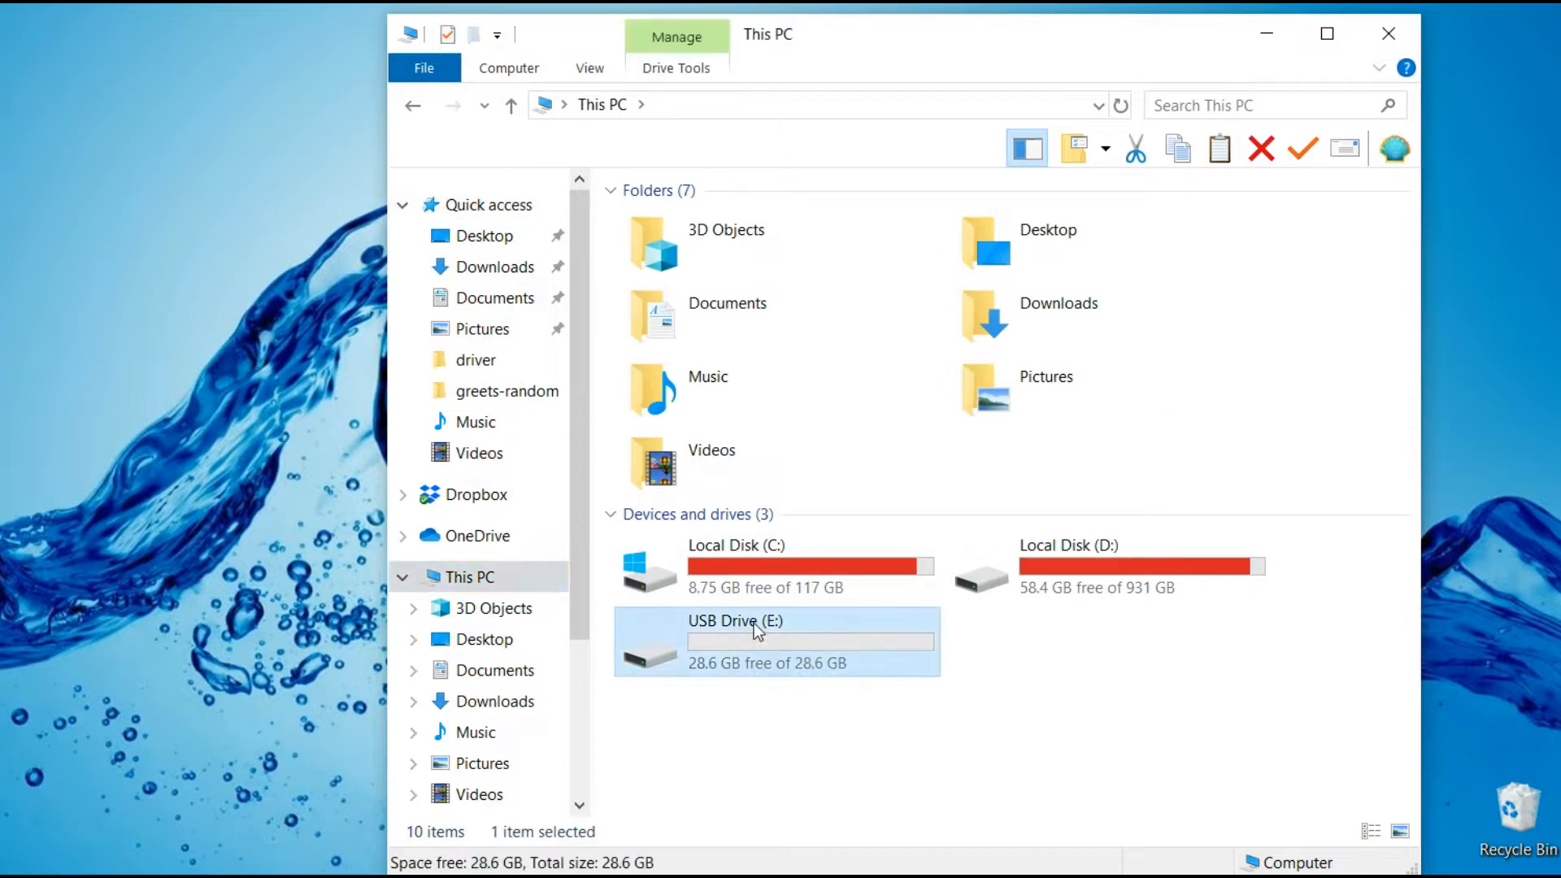
pyautogui.rightClick(735, 641)
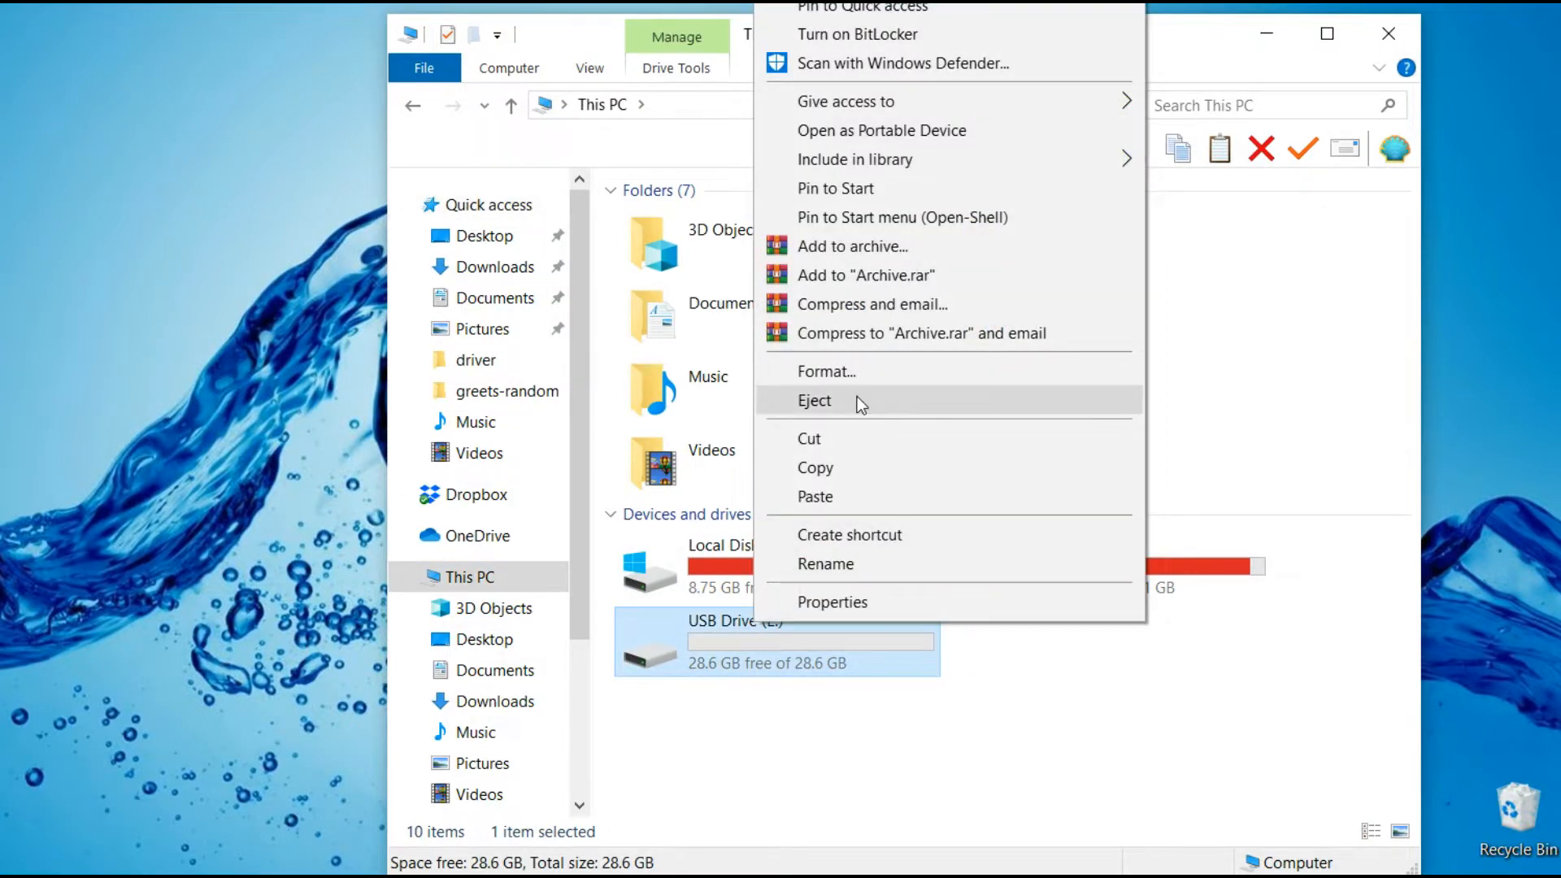
pyautogui.click(814, 401)
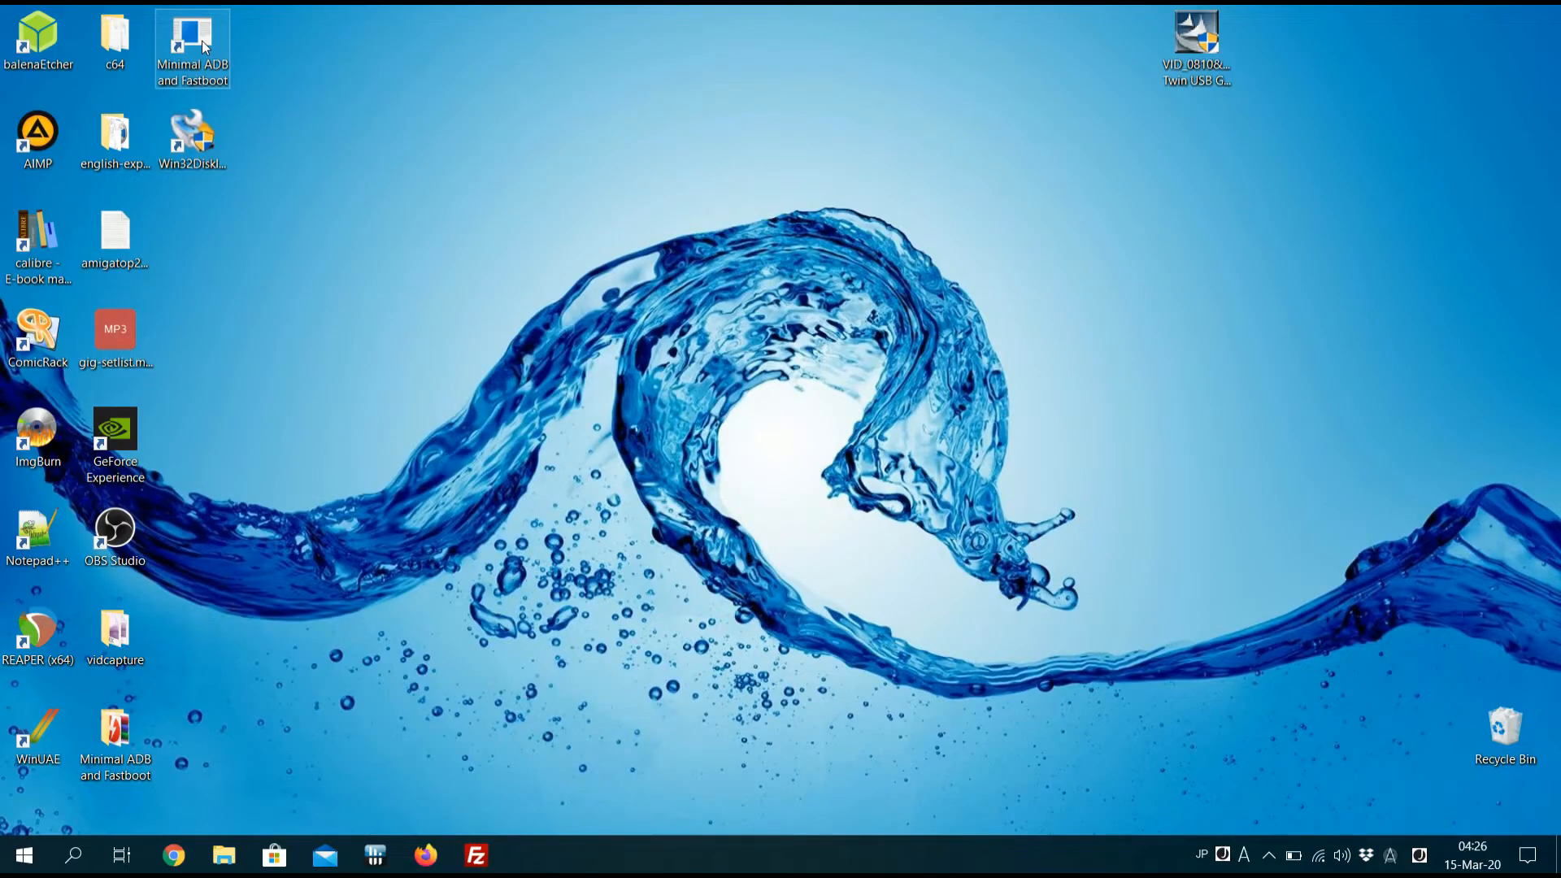
# Step: Launch the ADB prompt, run mount in the shell and highlight the exfat mount at /storage/external_storage/sda
pyautogui.doubleClick(191, 32)
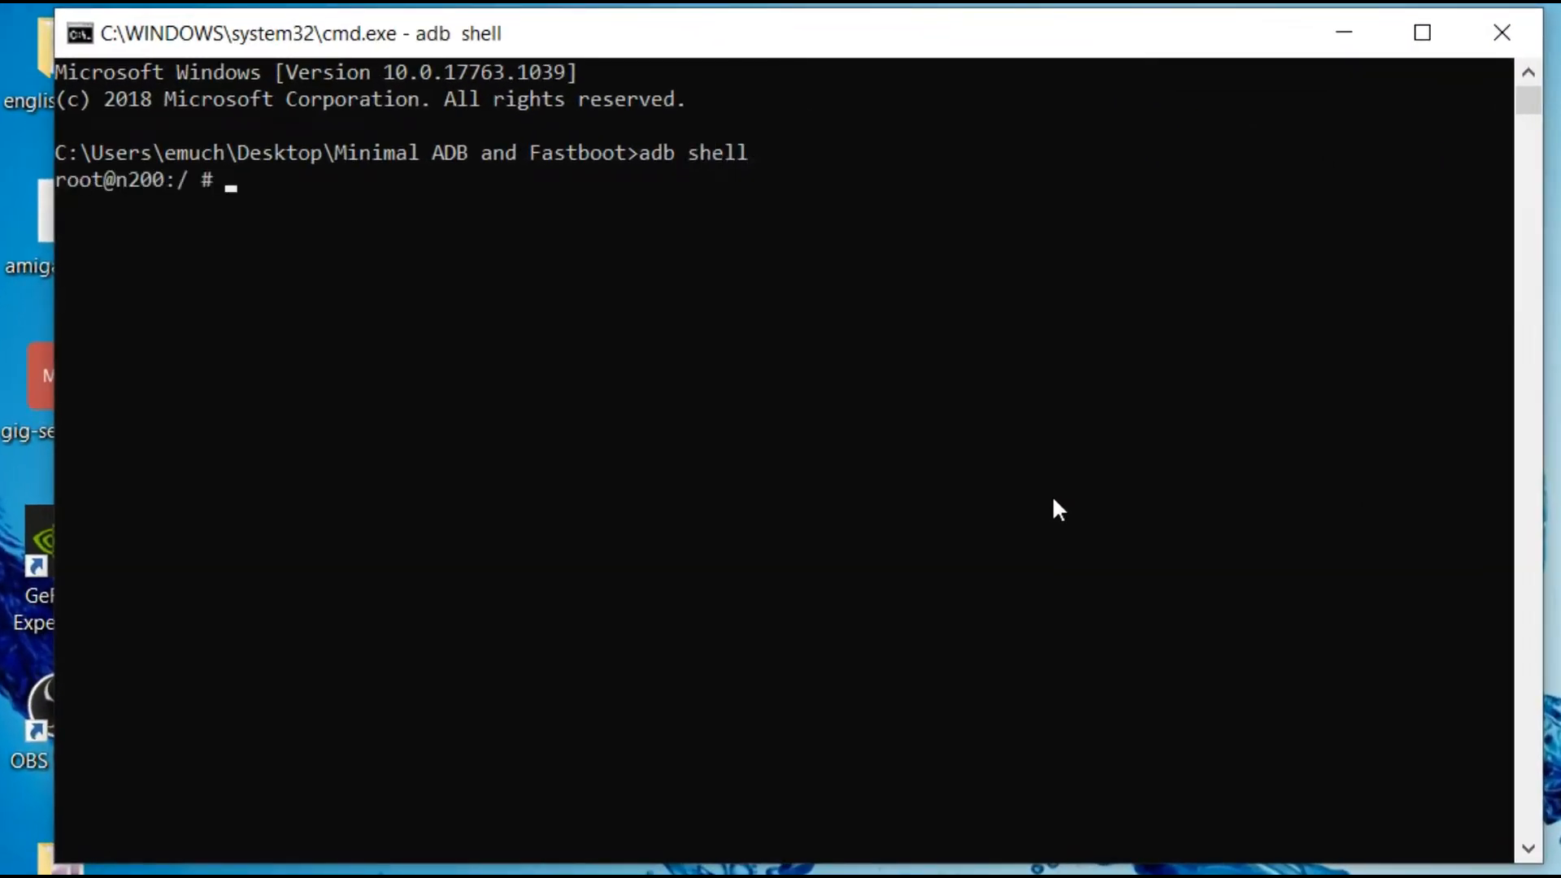
pyautogui.write('mount')
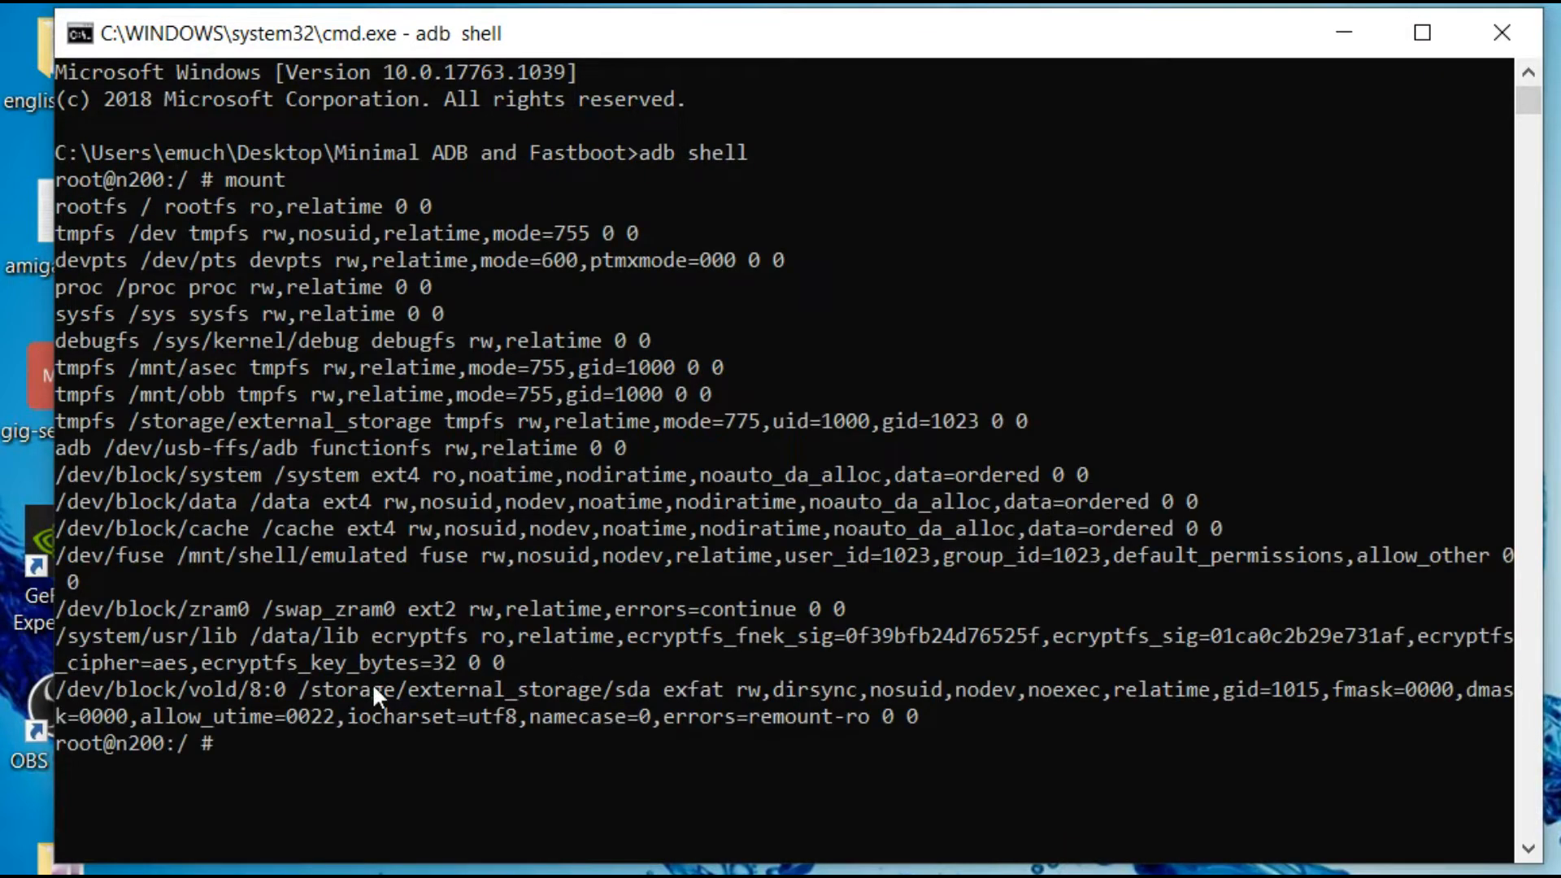
pyautogui.click(308, 717)
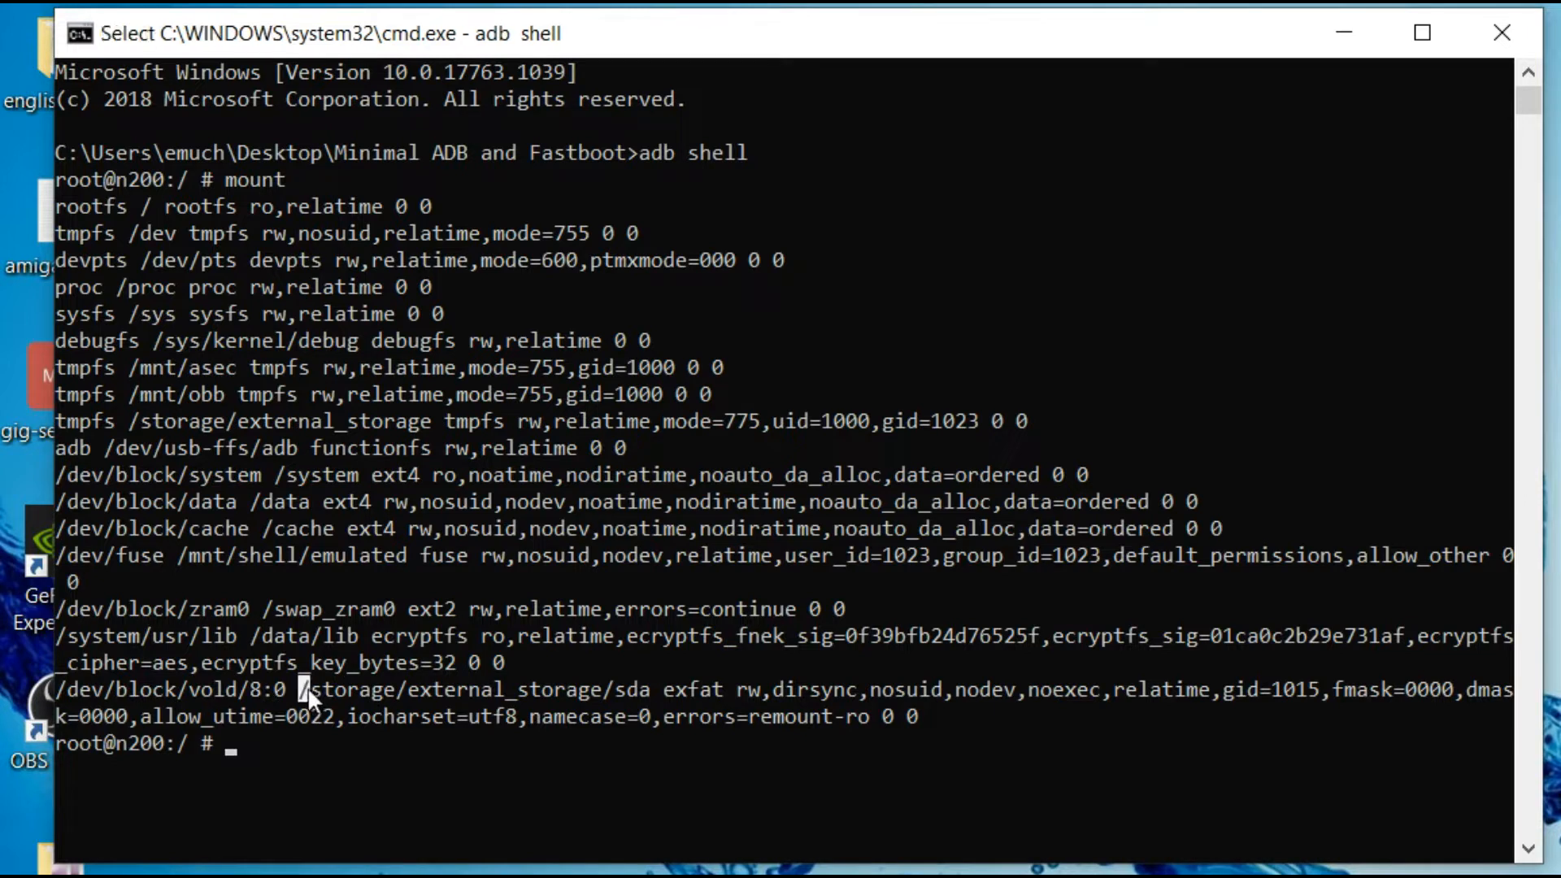
pyautogui.moveTo(304, 688); pyautogui.dragTo(652, 688)
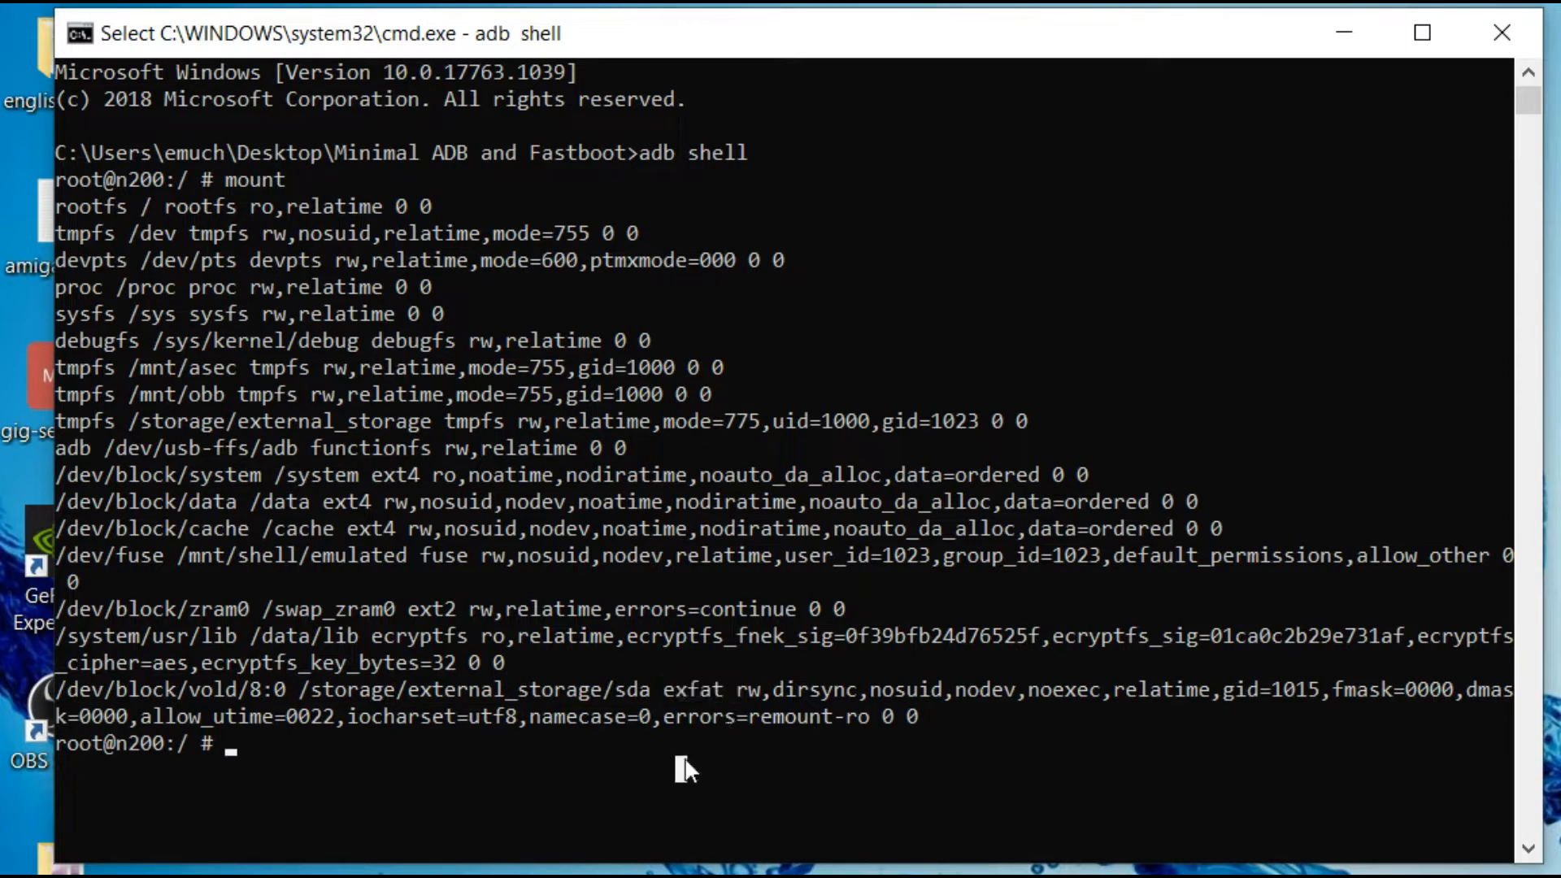
# Step: Run cat /proc/partitions and highlight the 32768-block recovery partition entry
pyautogui.write('cat /p')
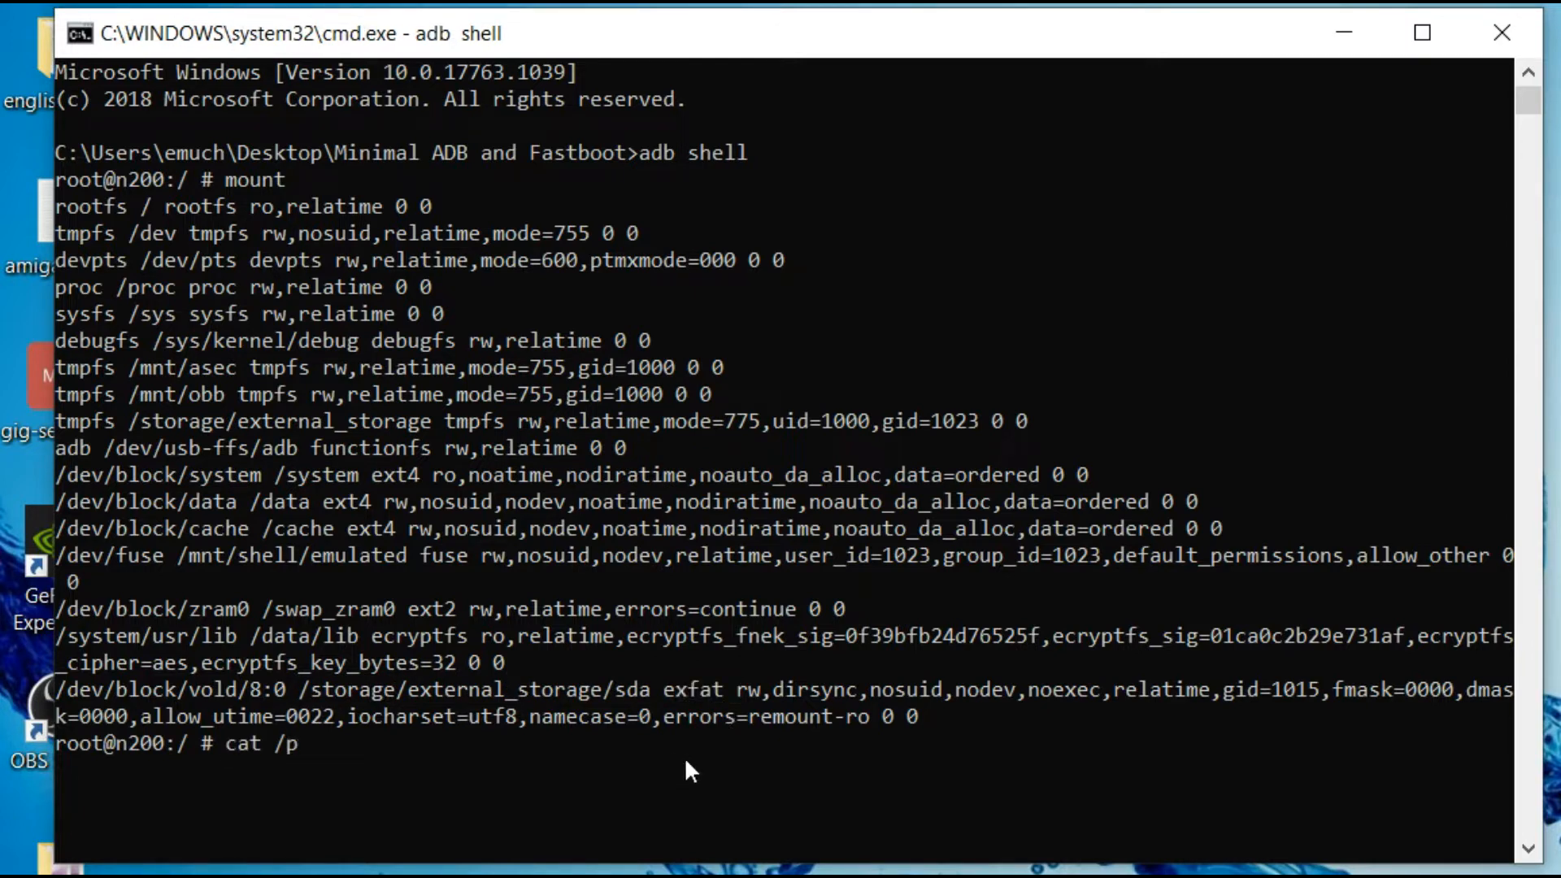
pyautogui.write('roc/parti')
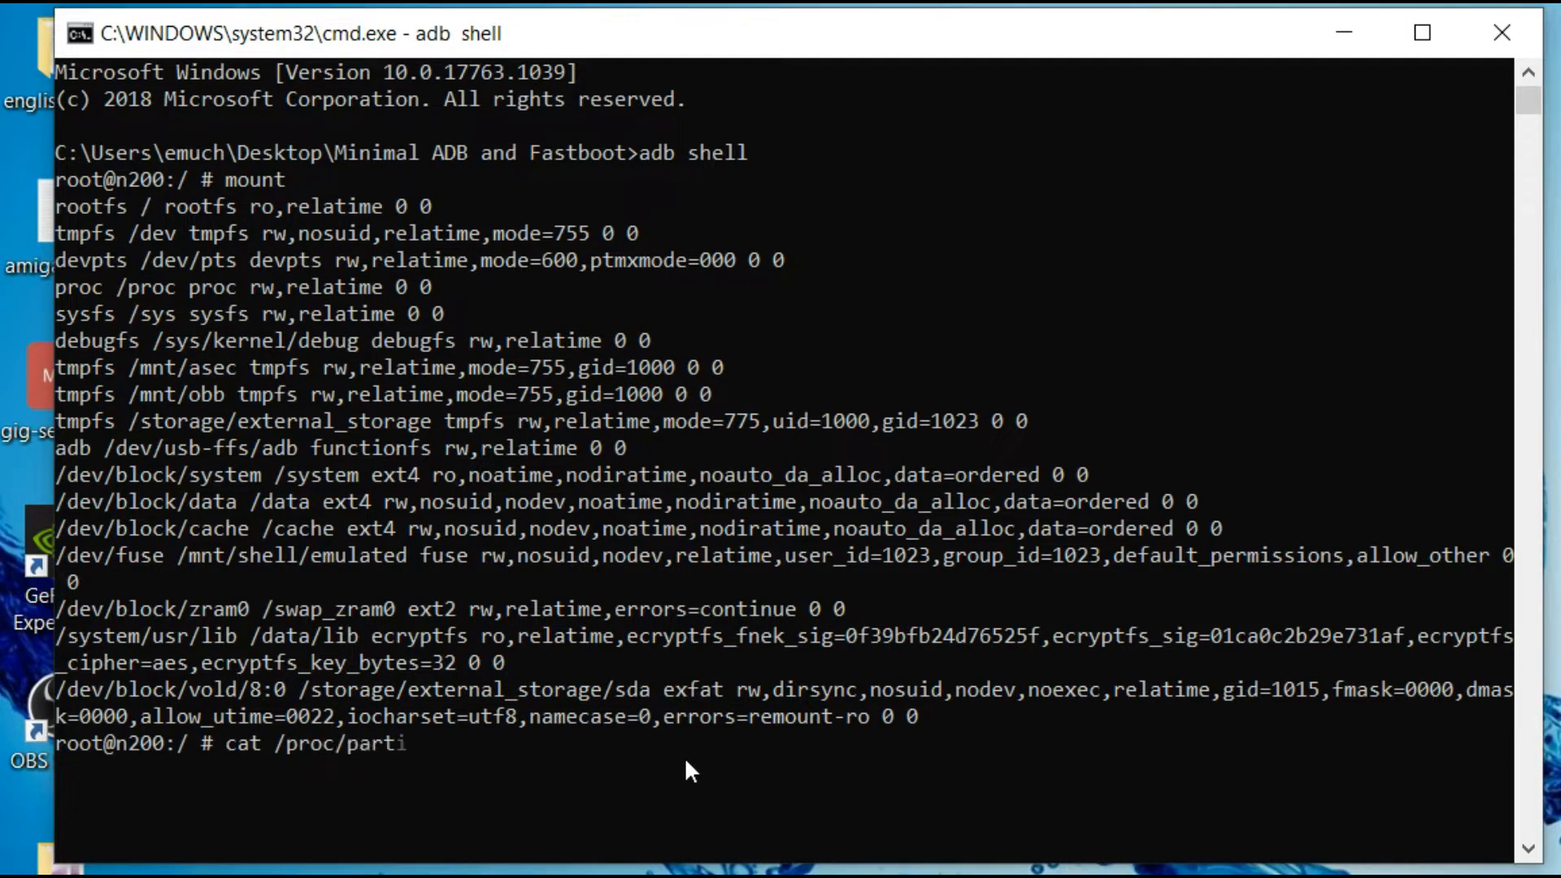
pyautogui.write('tions')
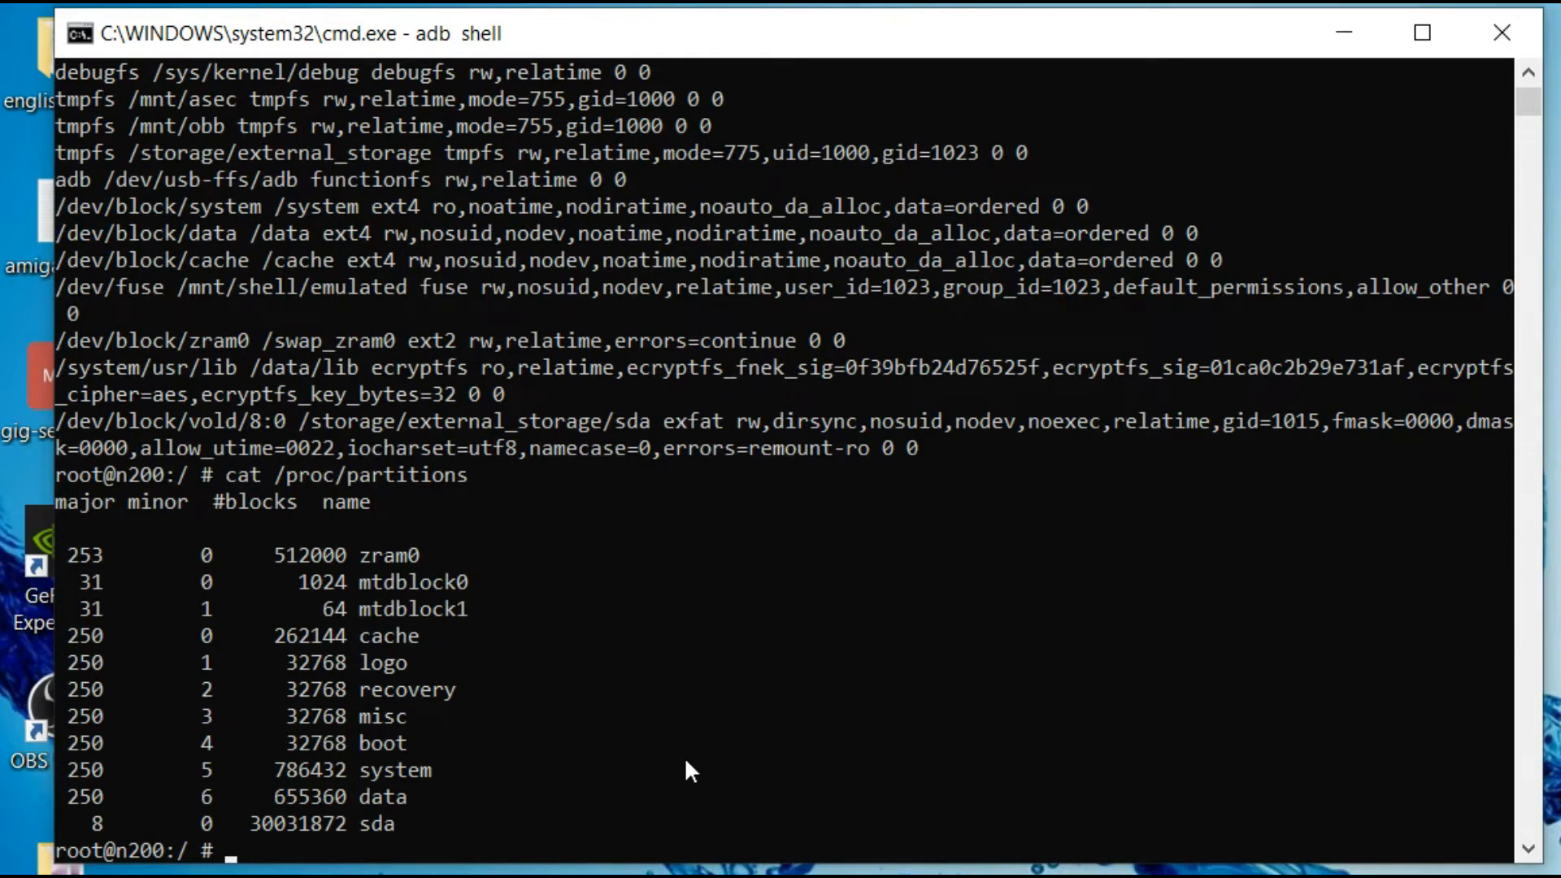
pyautogui.moveTo(447, 707)
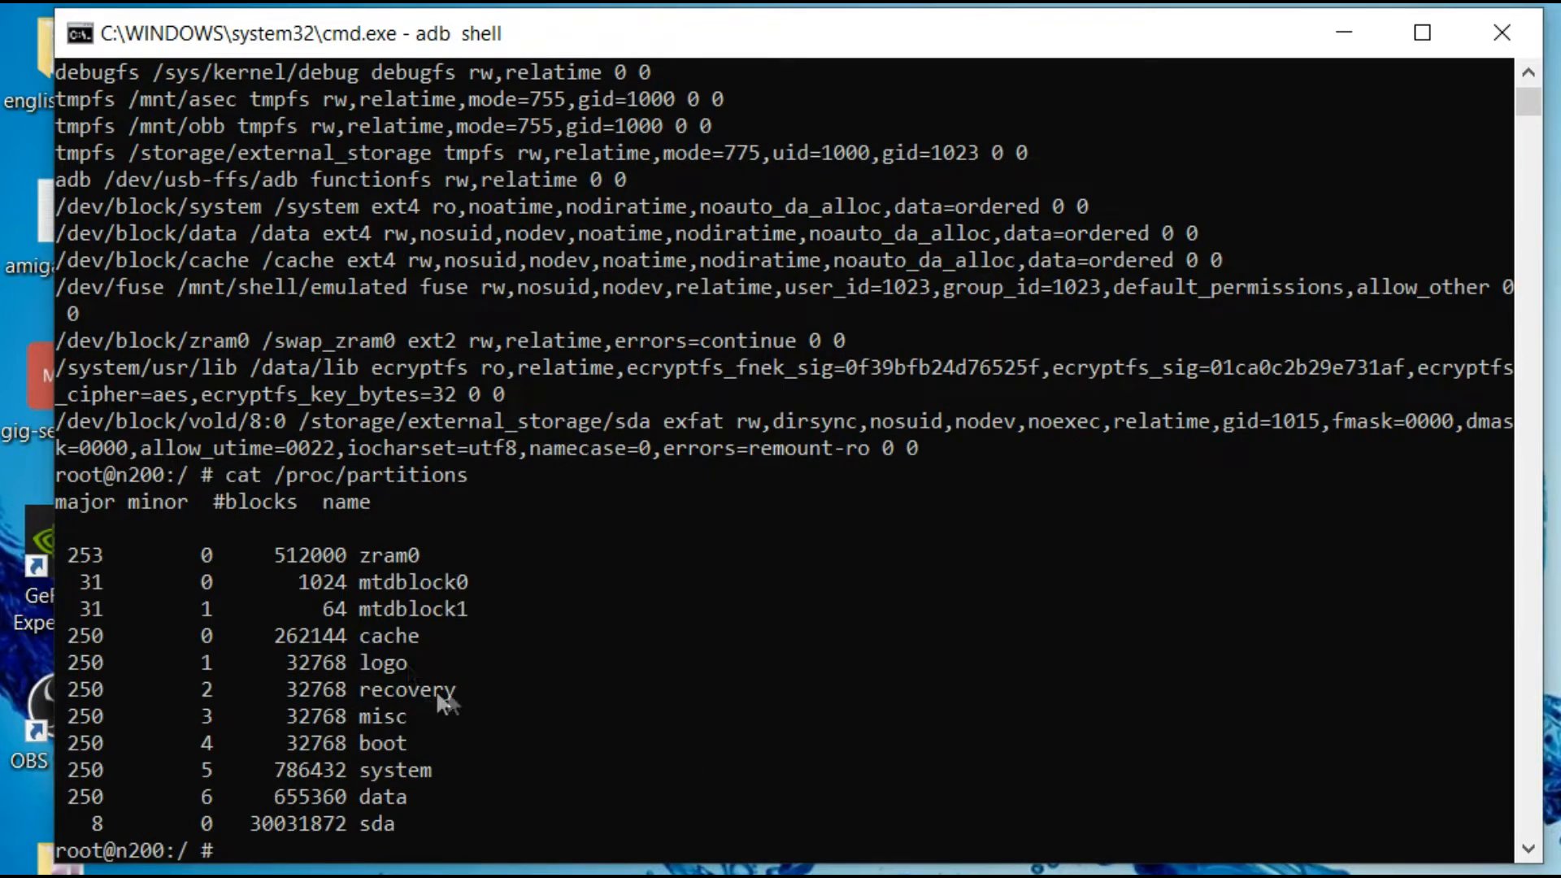
pyautogui.doubleClick(408, 690)
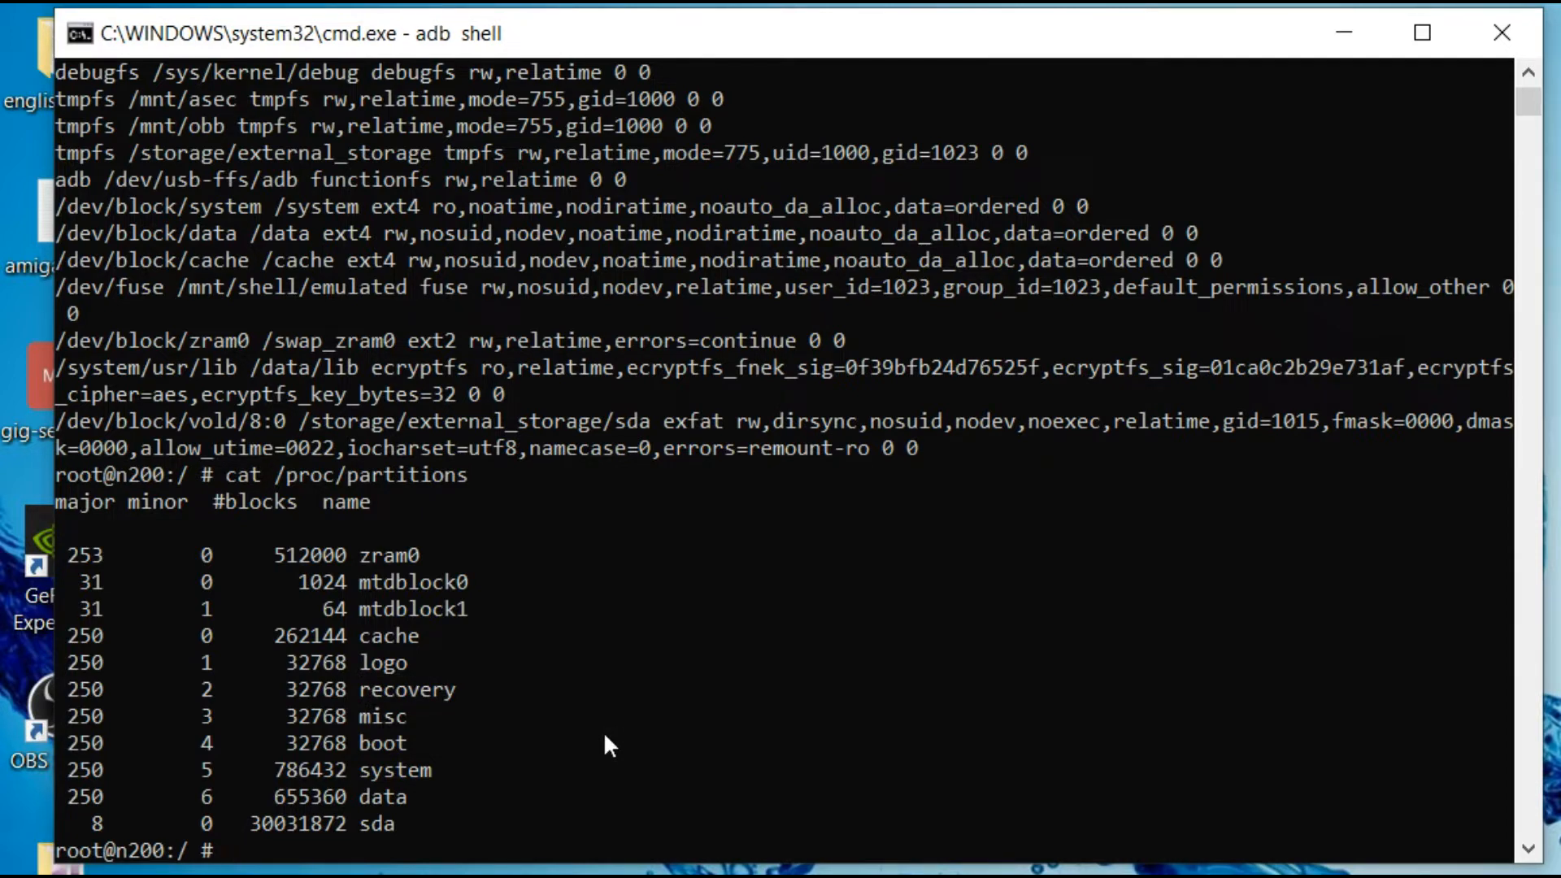
# Step: Compose the dd command with input file /dev/block/recovery
pyautogui.write('dd i')
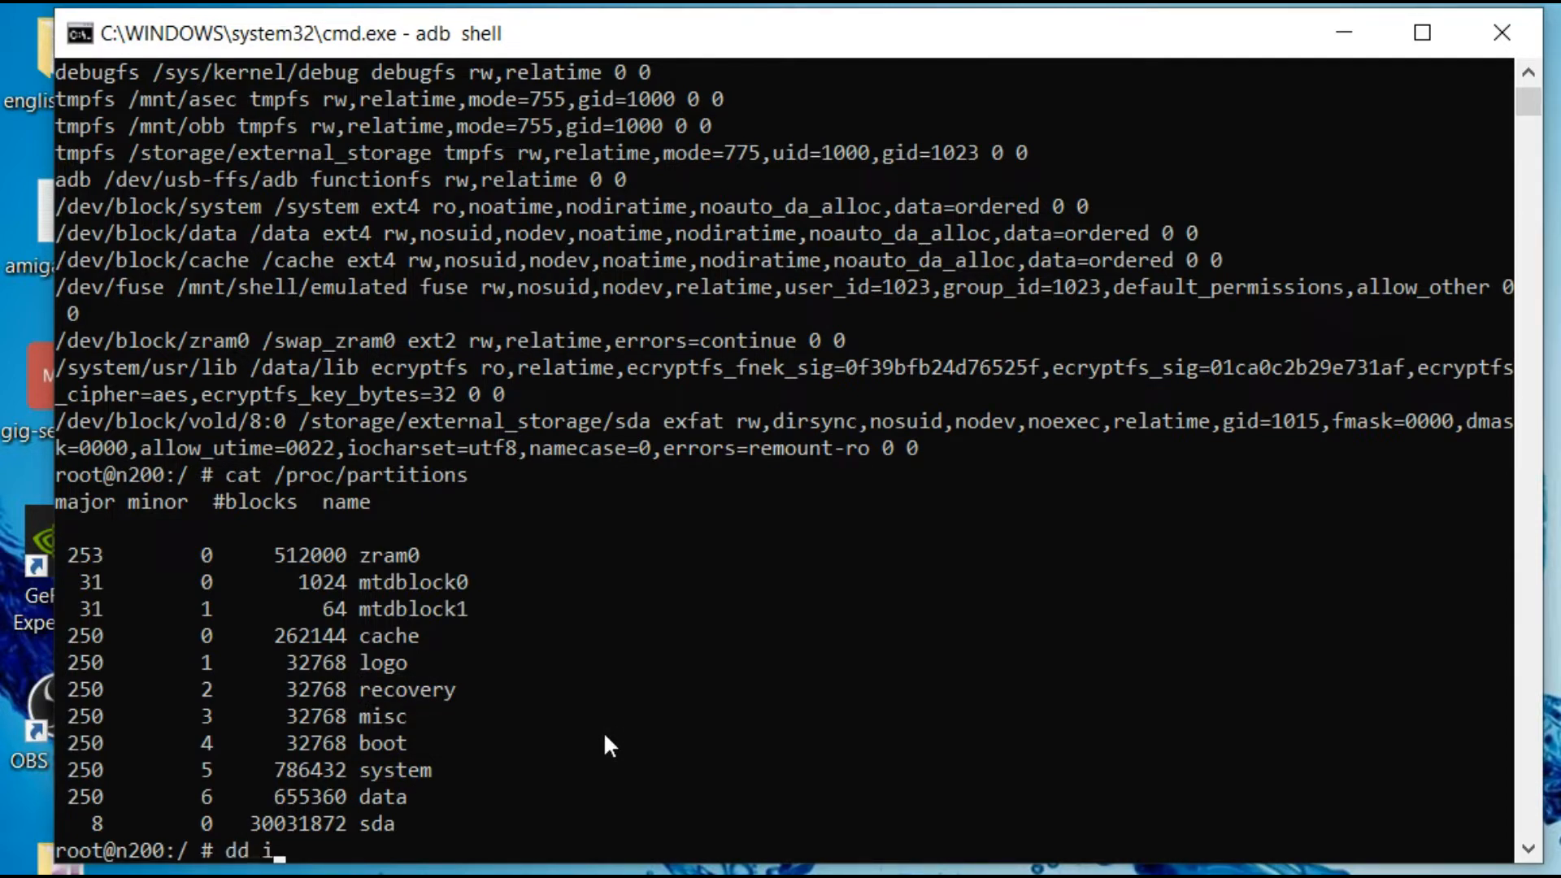
pyautogui.write('f=')
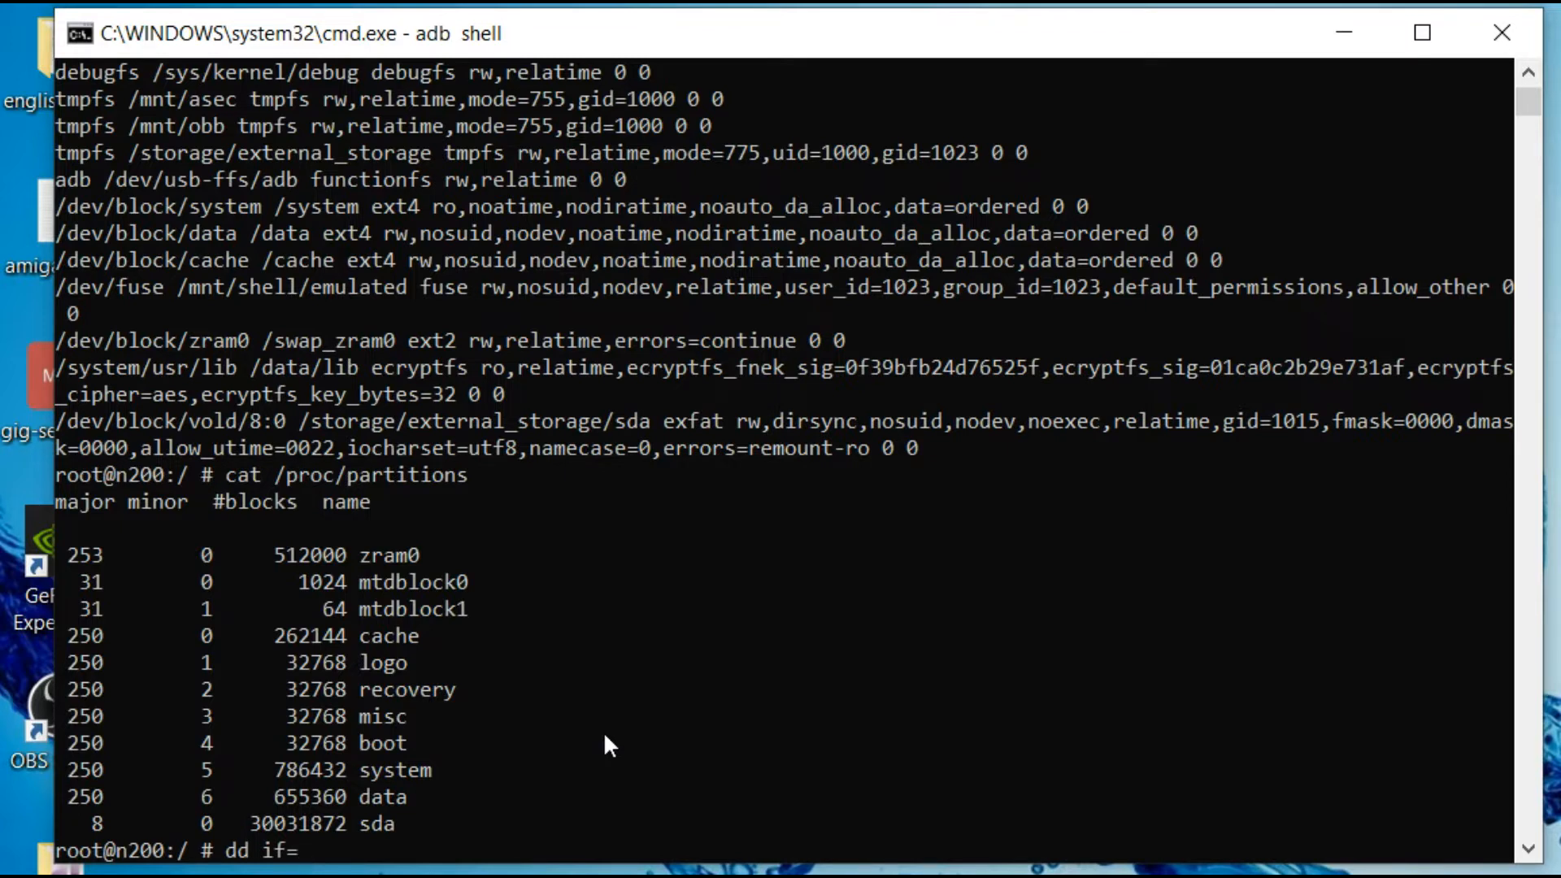
pyautogui.write('/dev/')
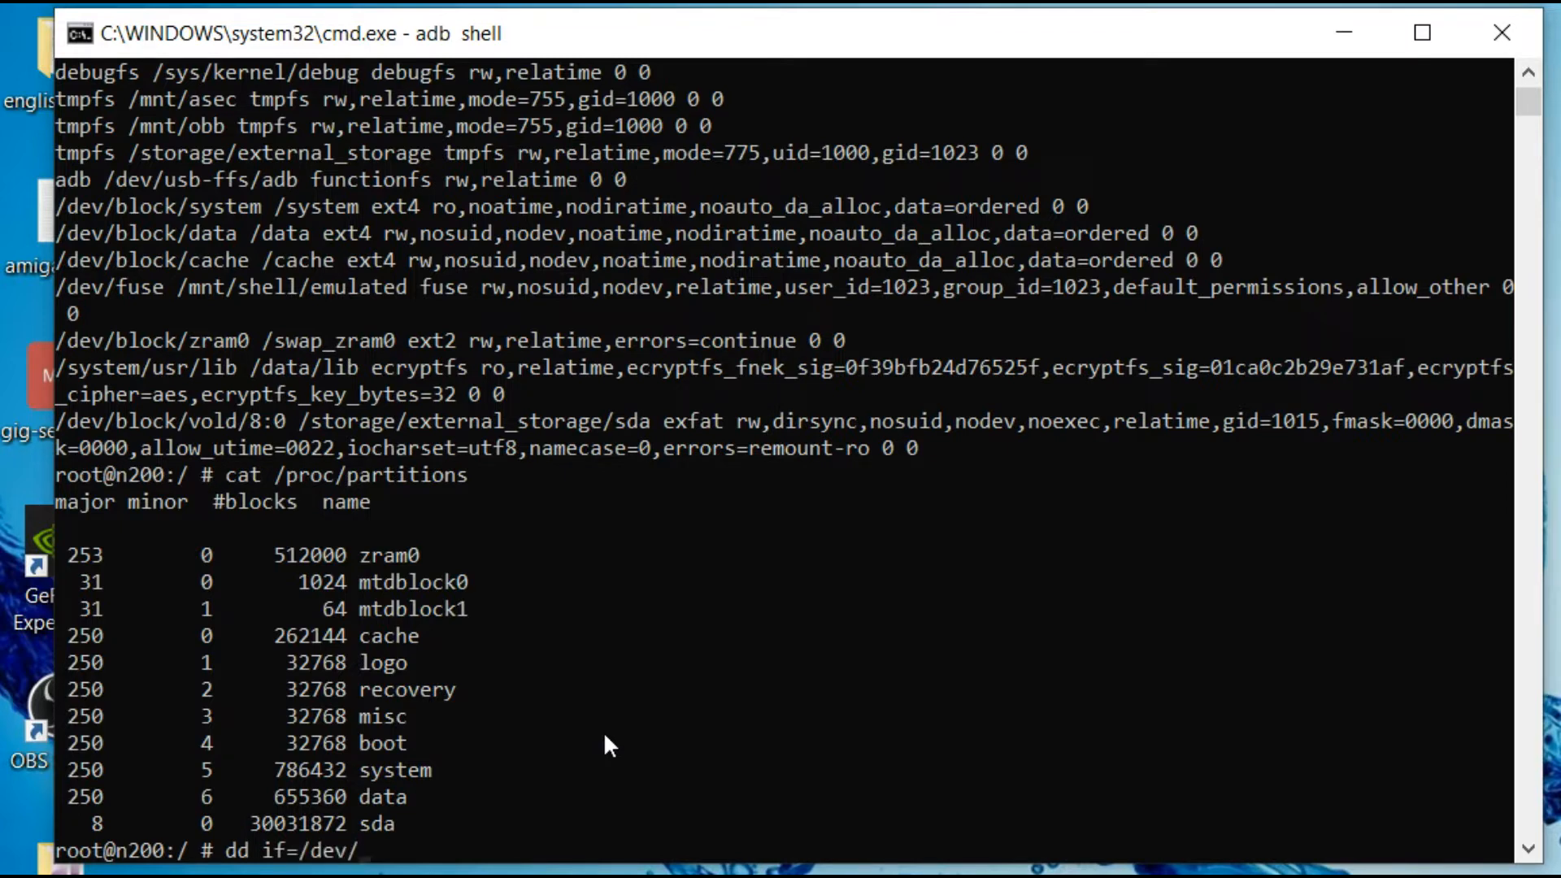
pyautogui.write('block')
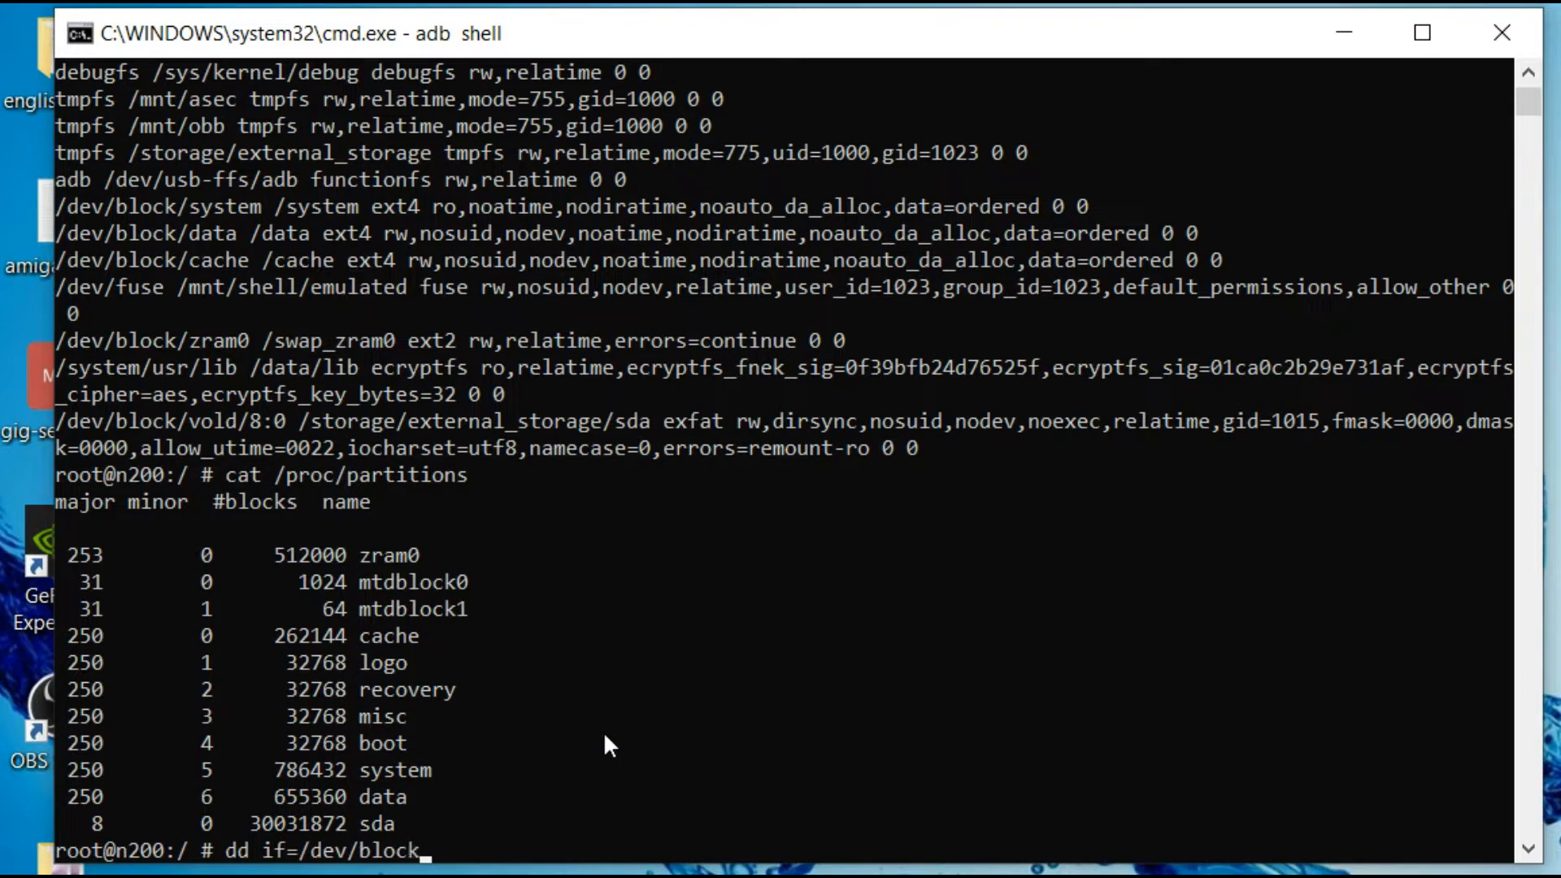
pyautogui.write('/recov')
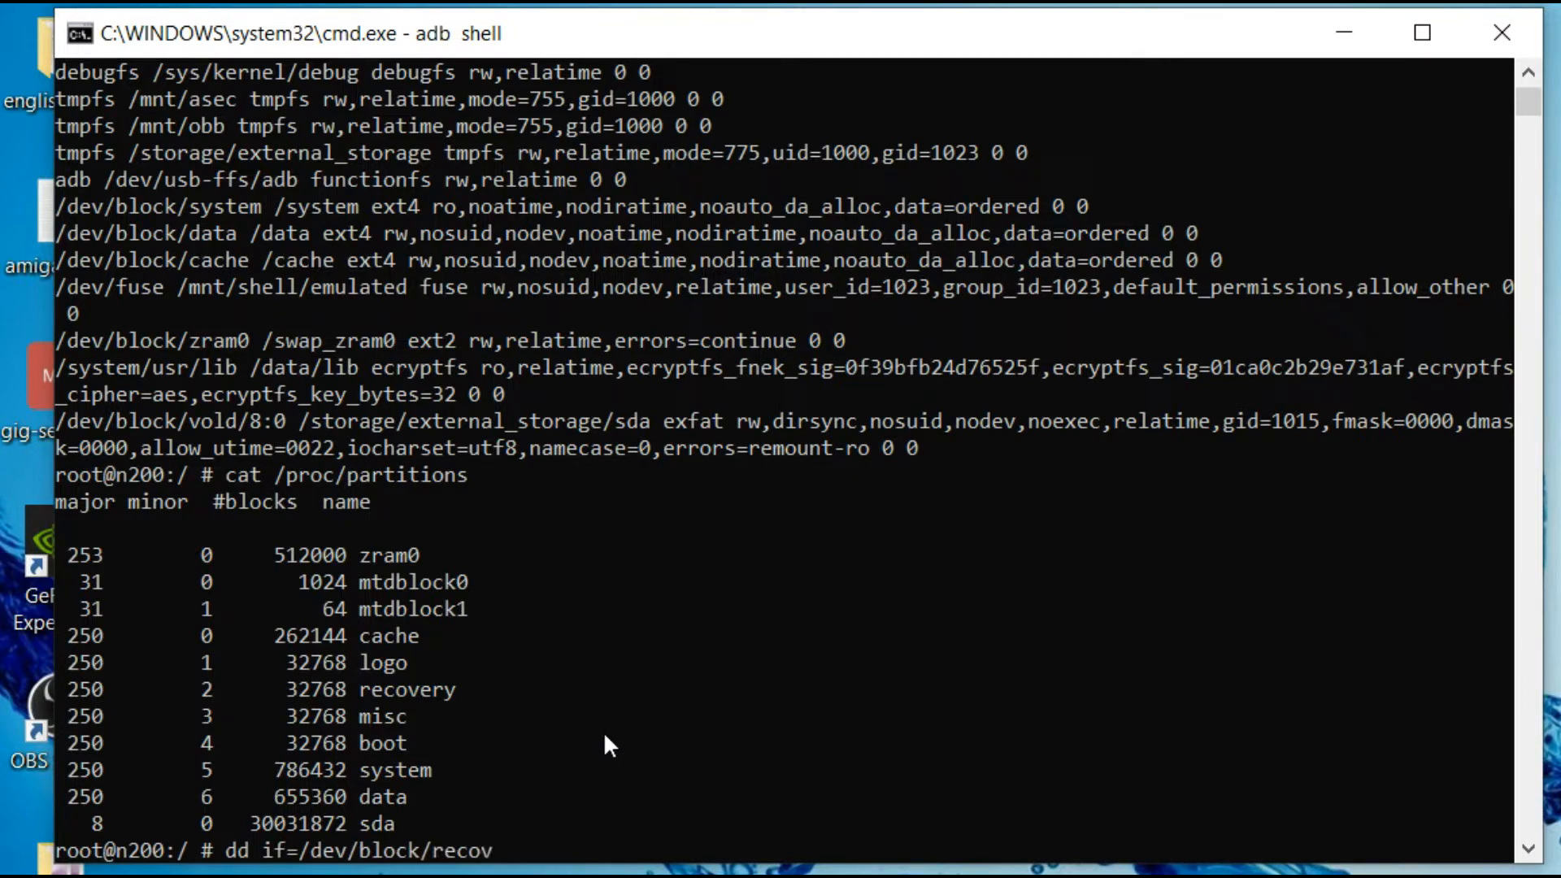
pyautogui.write('ery of=')
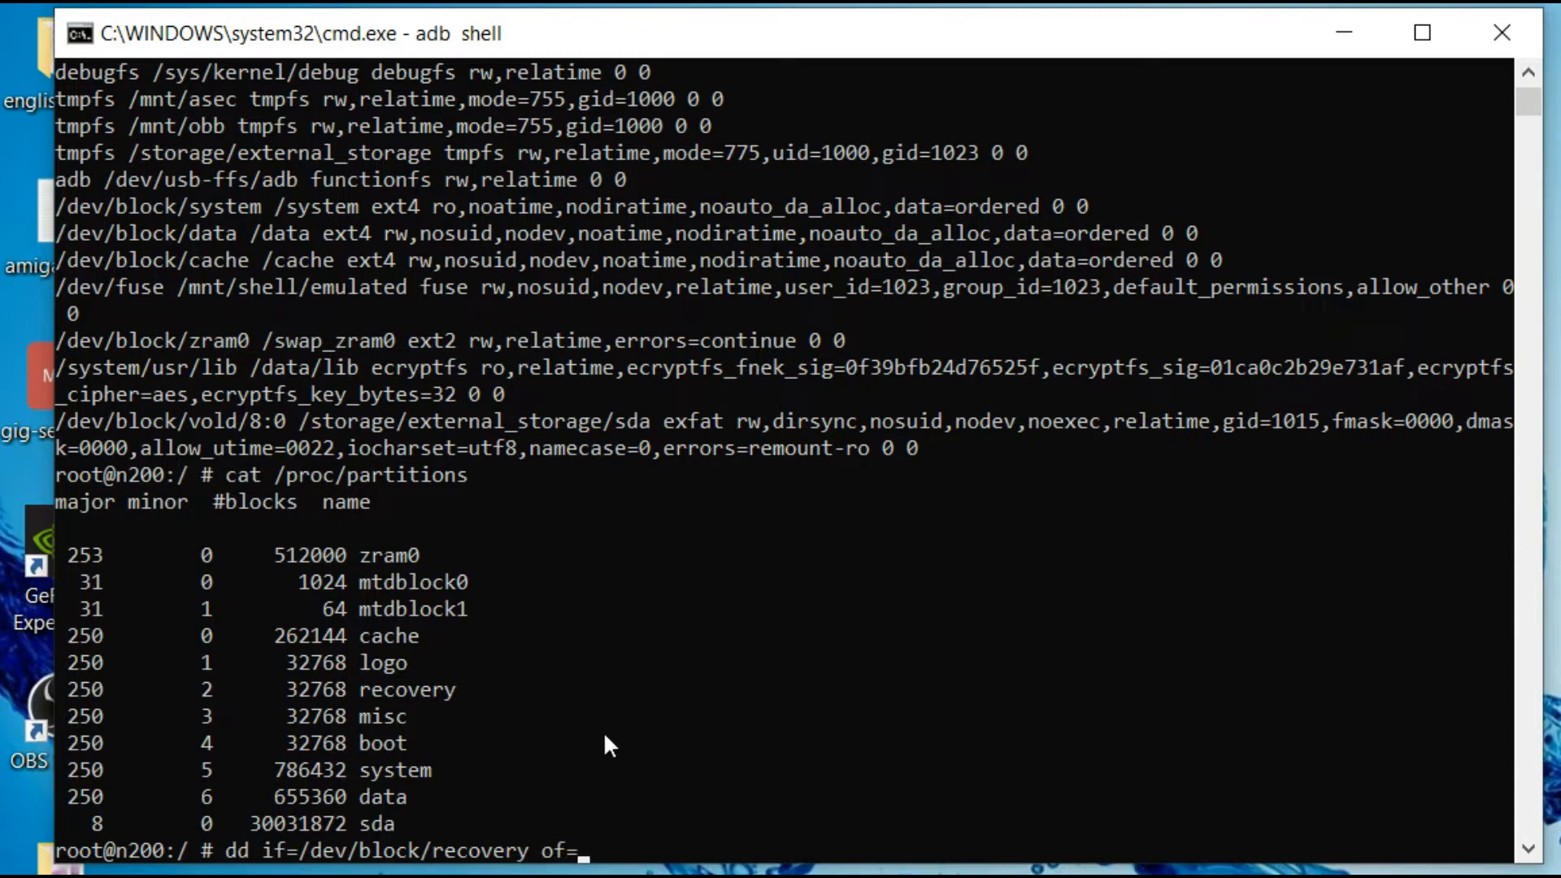
# Step: Set the output to /storage/external_storage/sda/recovery-clean.img and run dd, transferring 33554432 bytes
pyautogui.write('/storage')
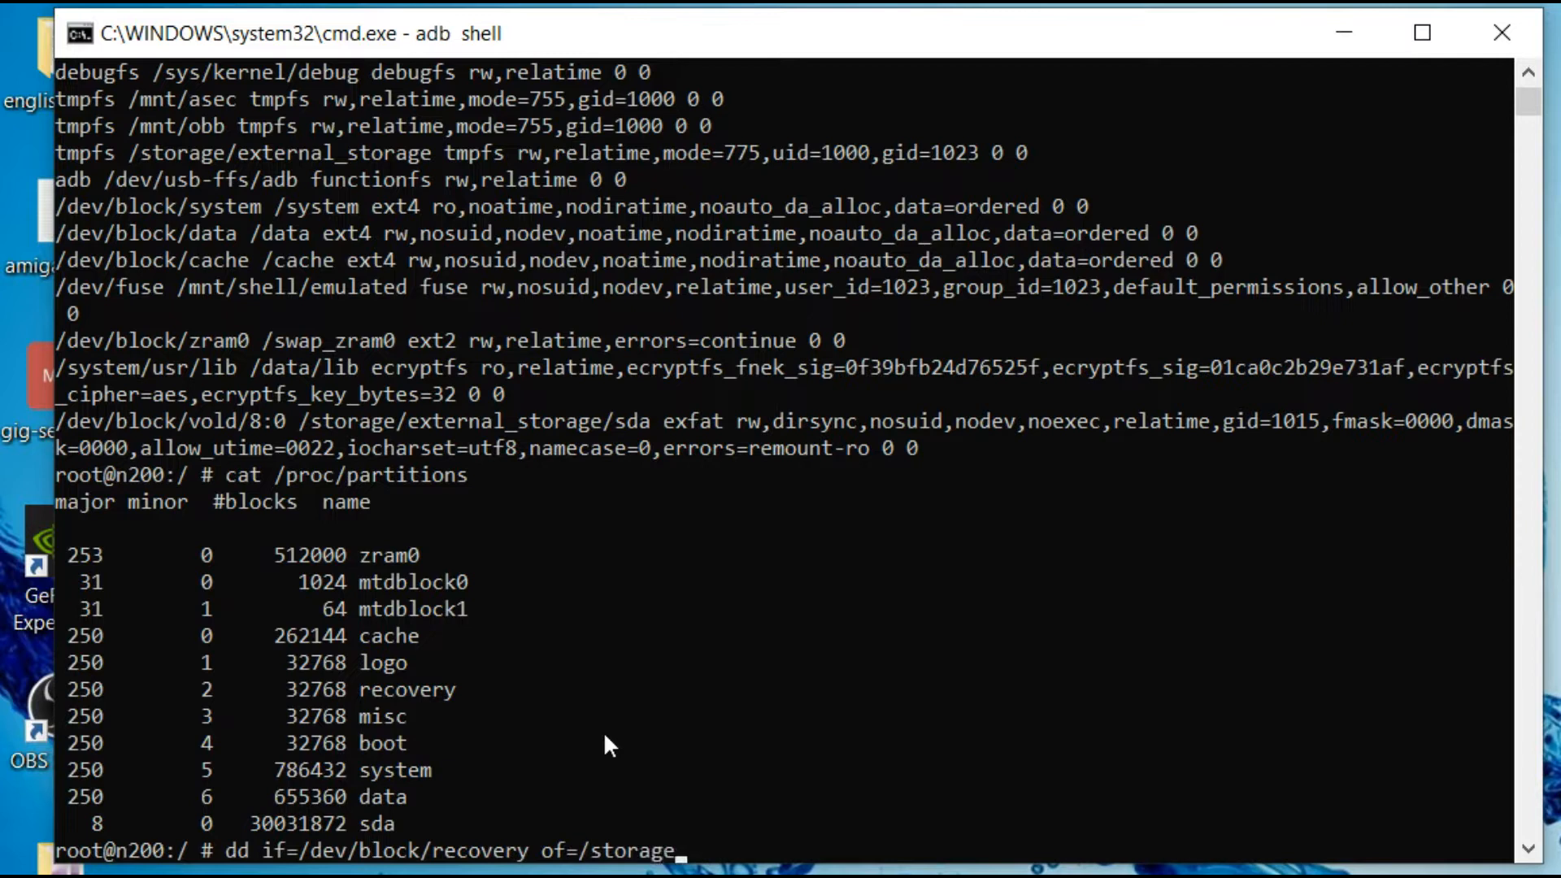
pyautogui.write('/external')
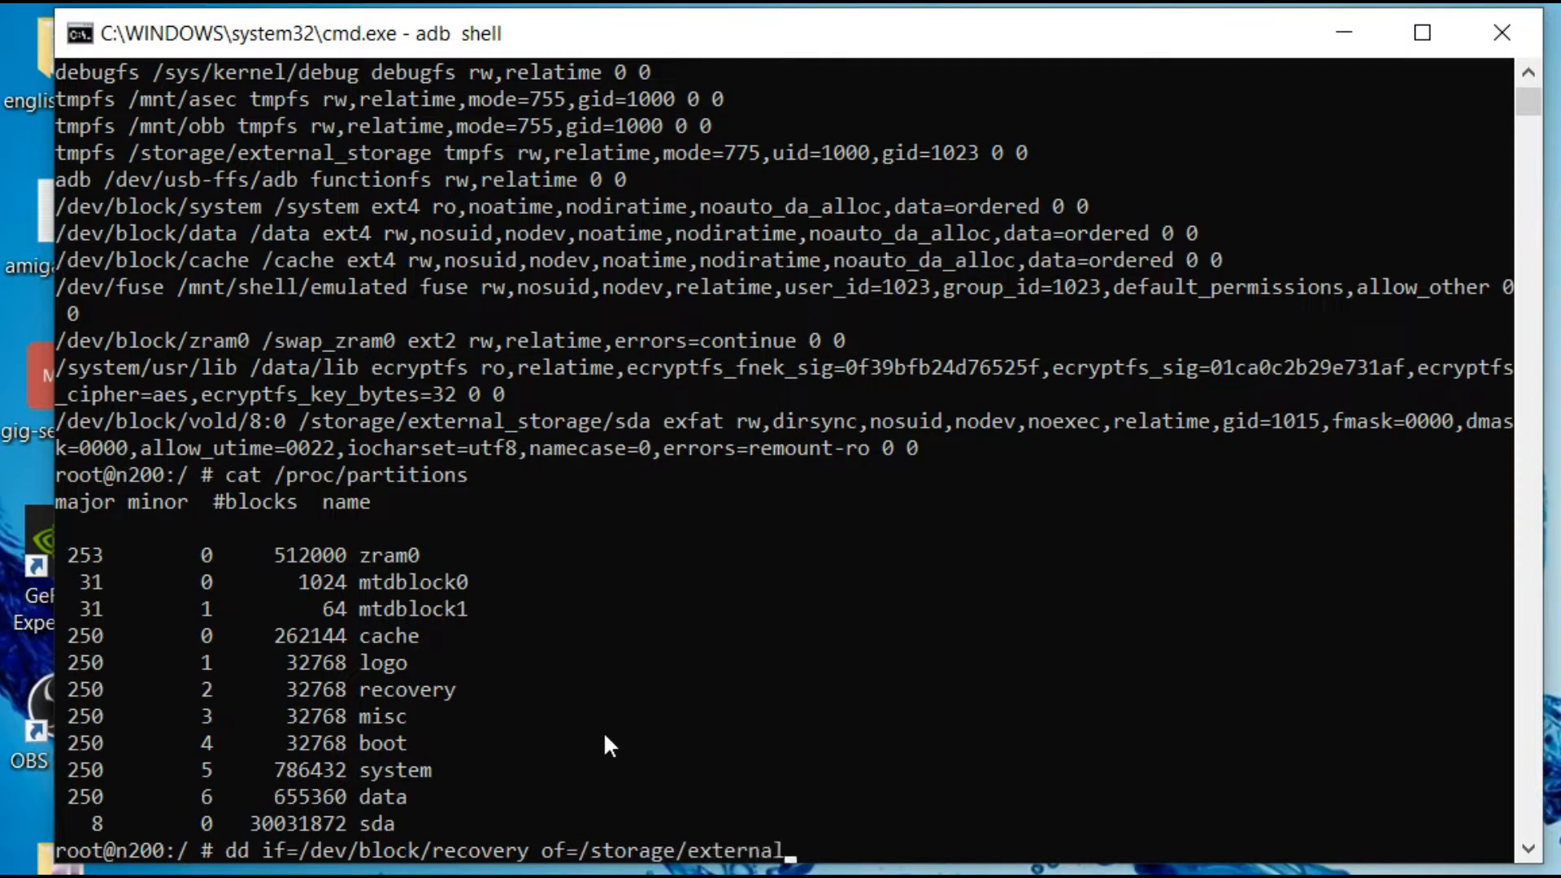
pyautogui.write('_storage')
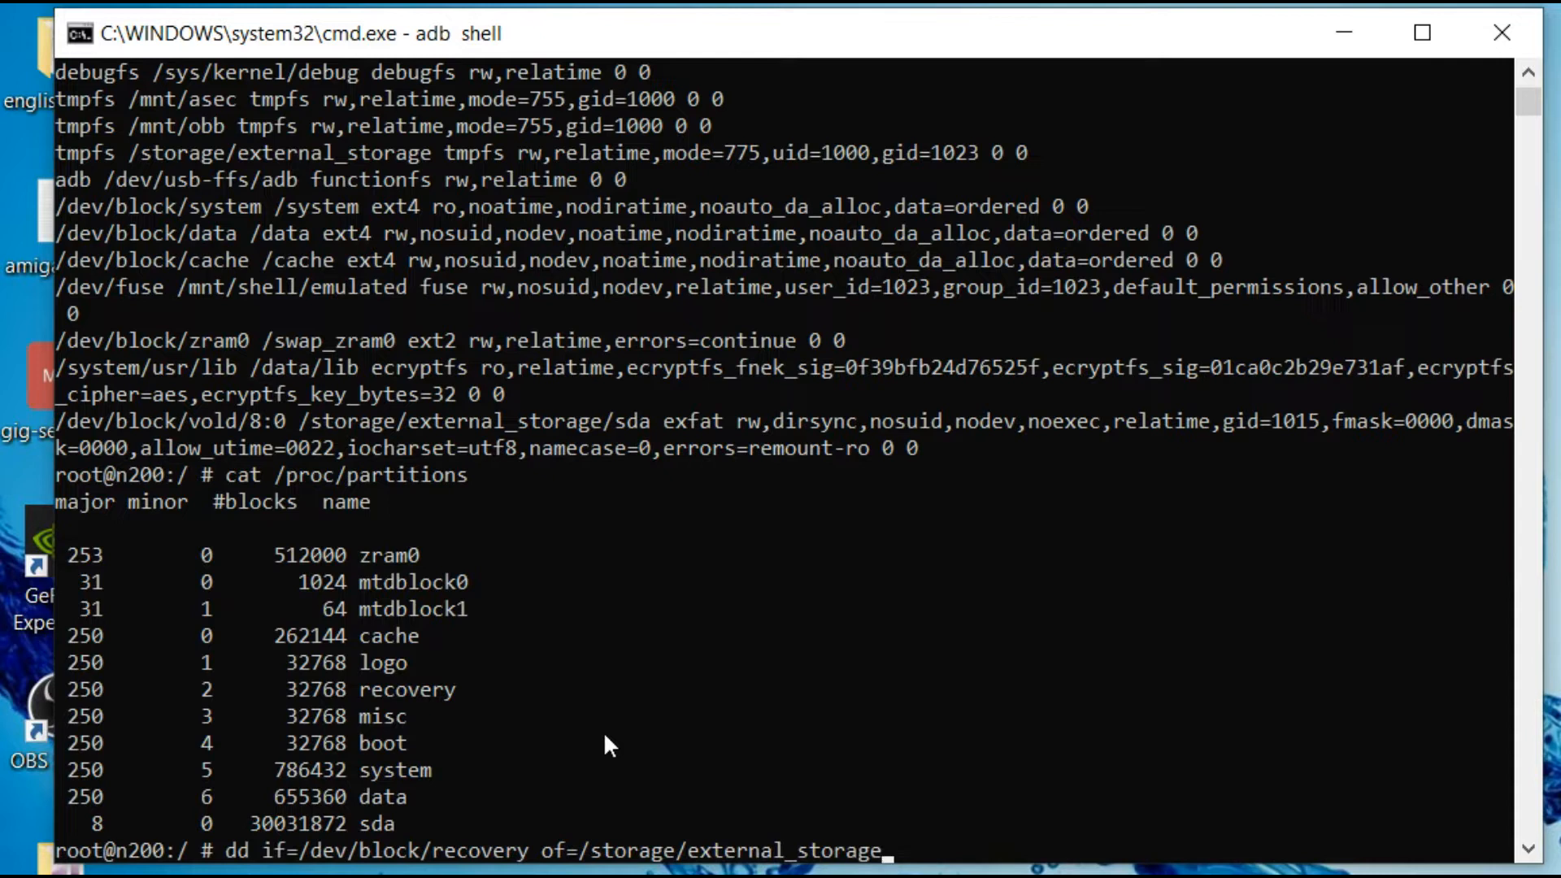
pyautogui.write('s')
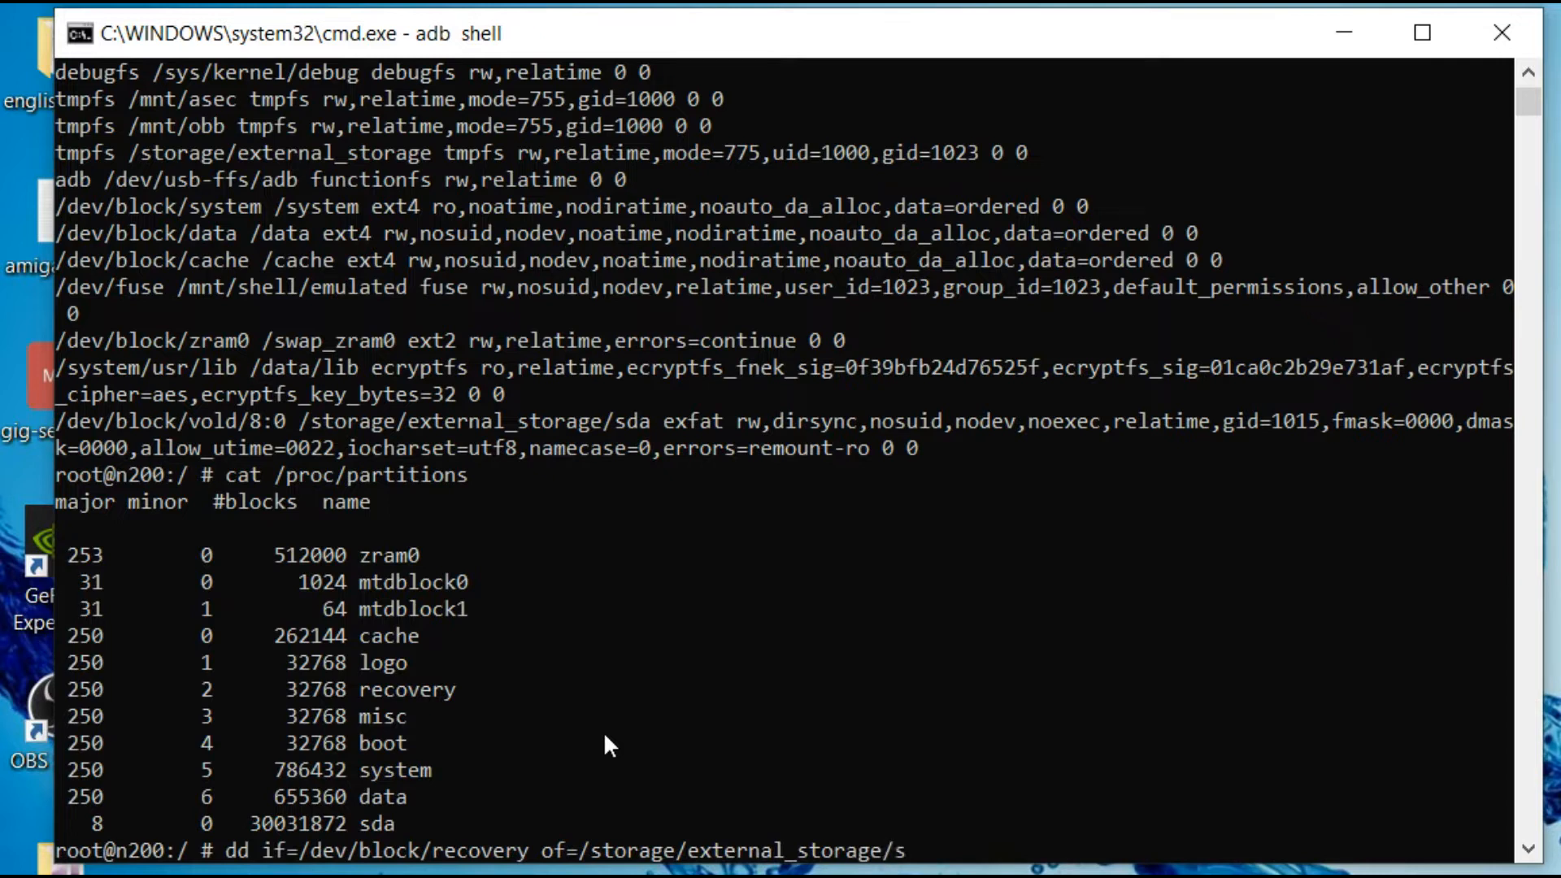
pyautogui.write('da')
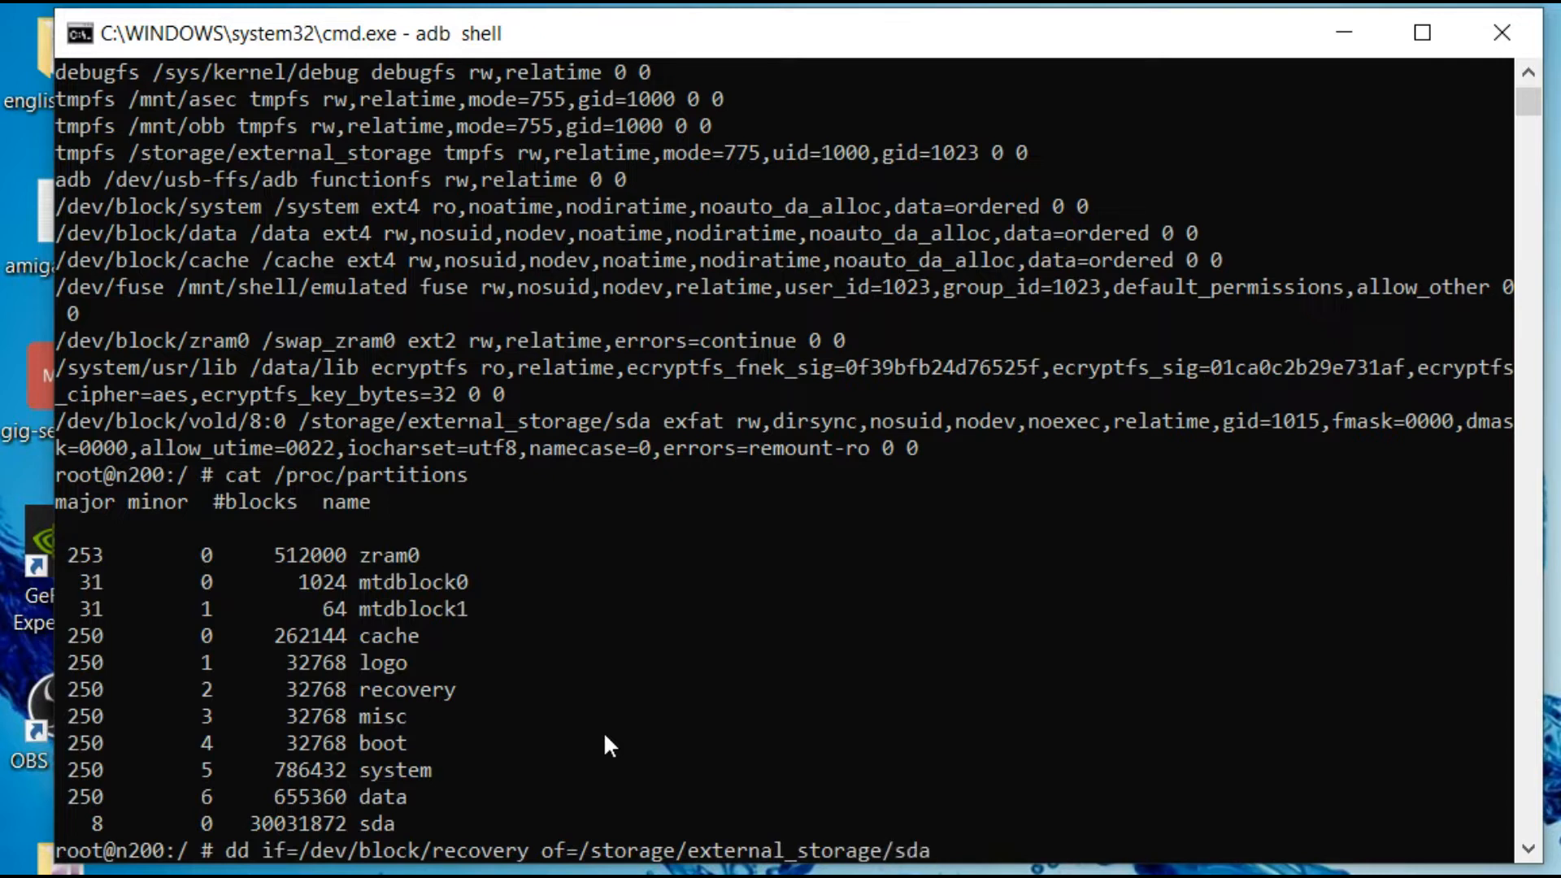
pyautogui.write('/external_storage/sda/recovery')
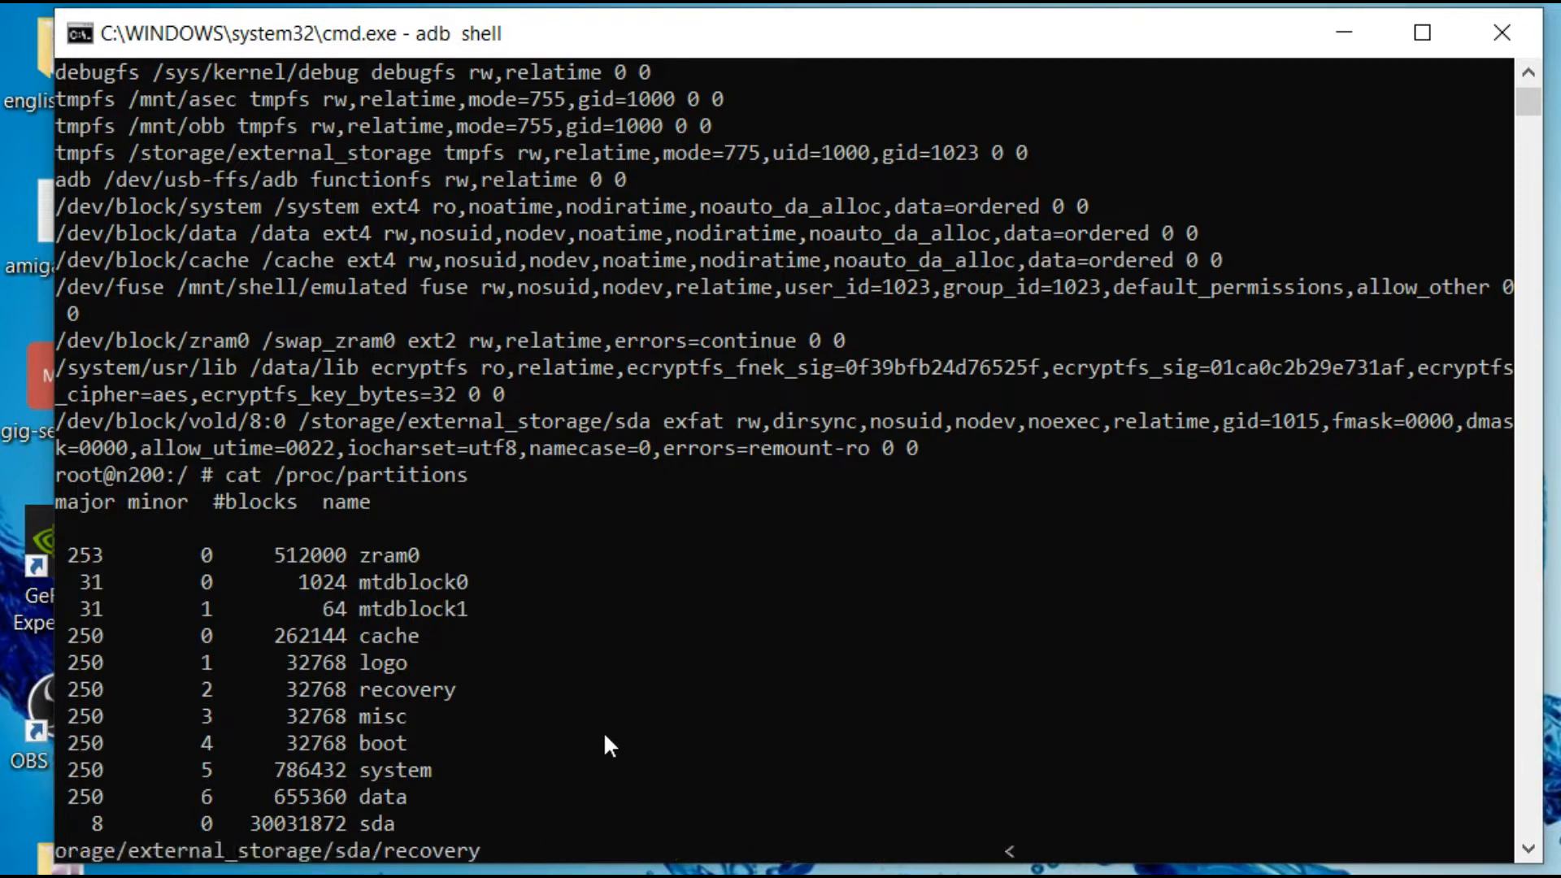
pyautogui.write('-clean')
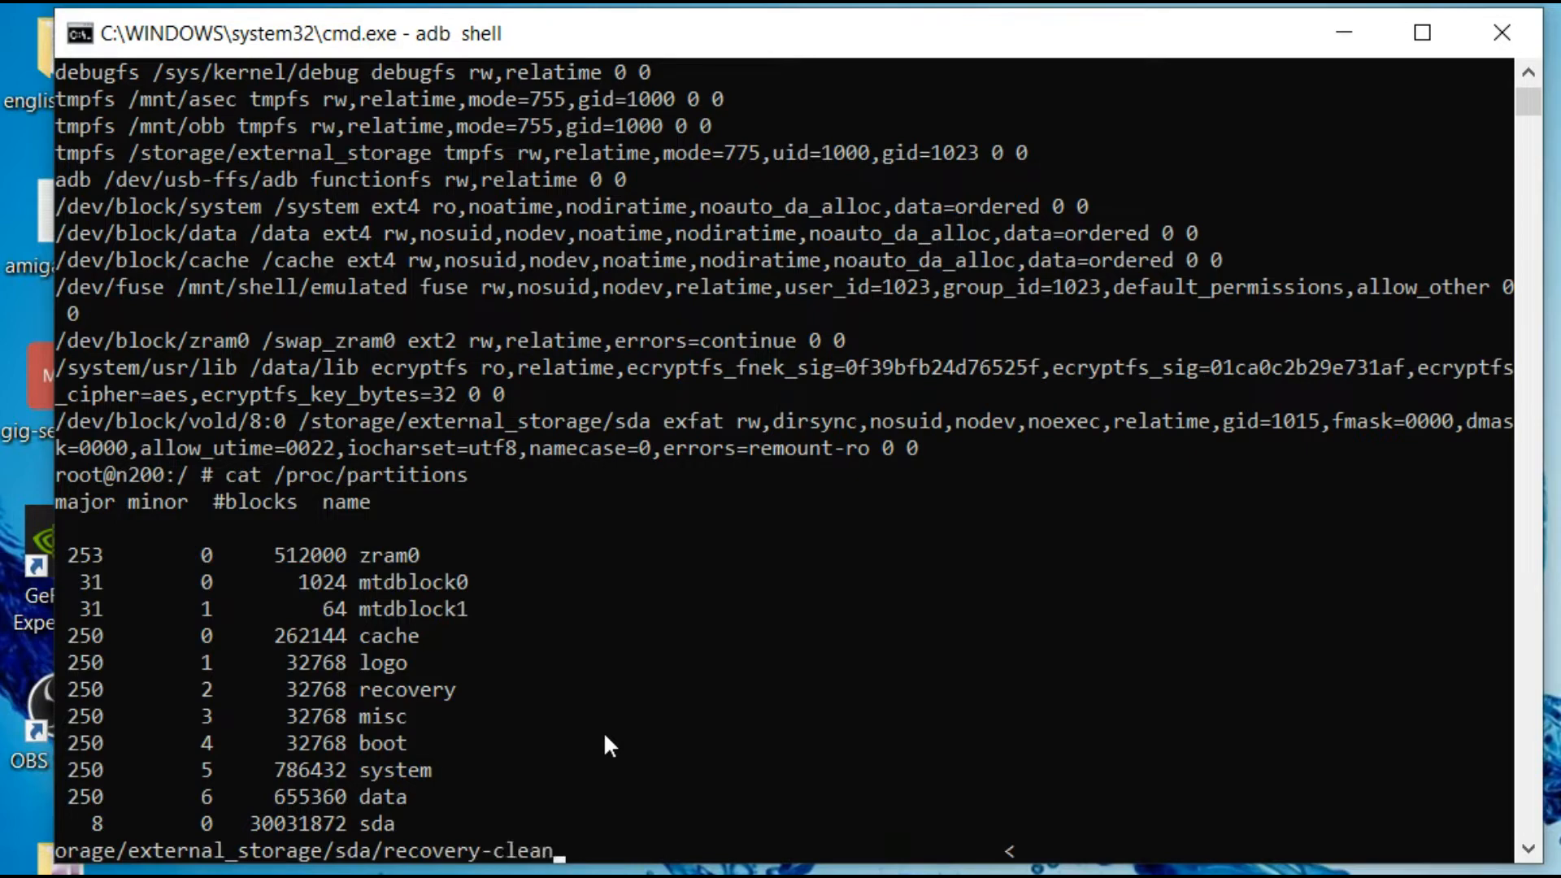
pyautogui.write('.img')
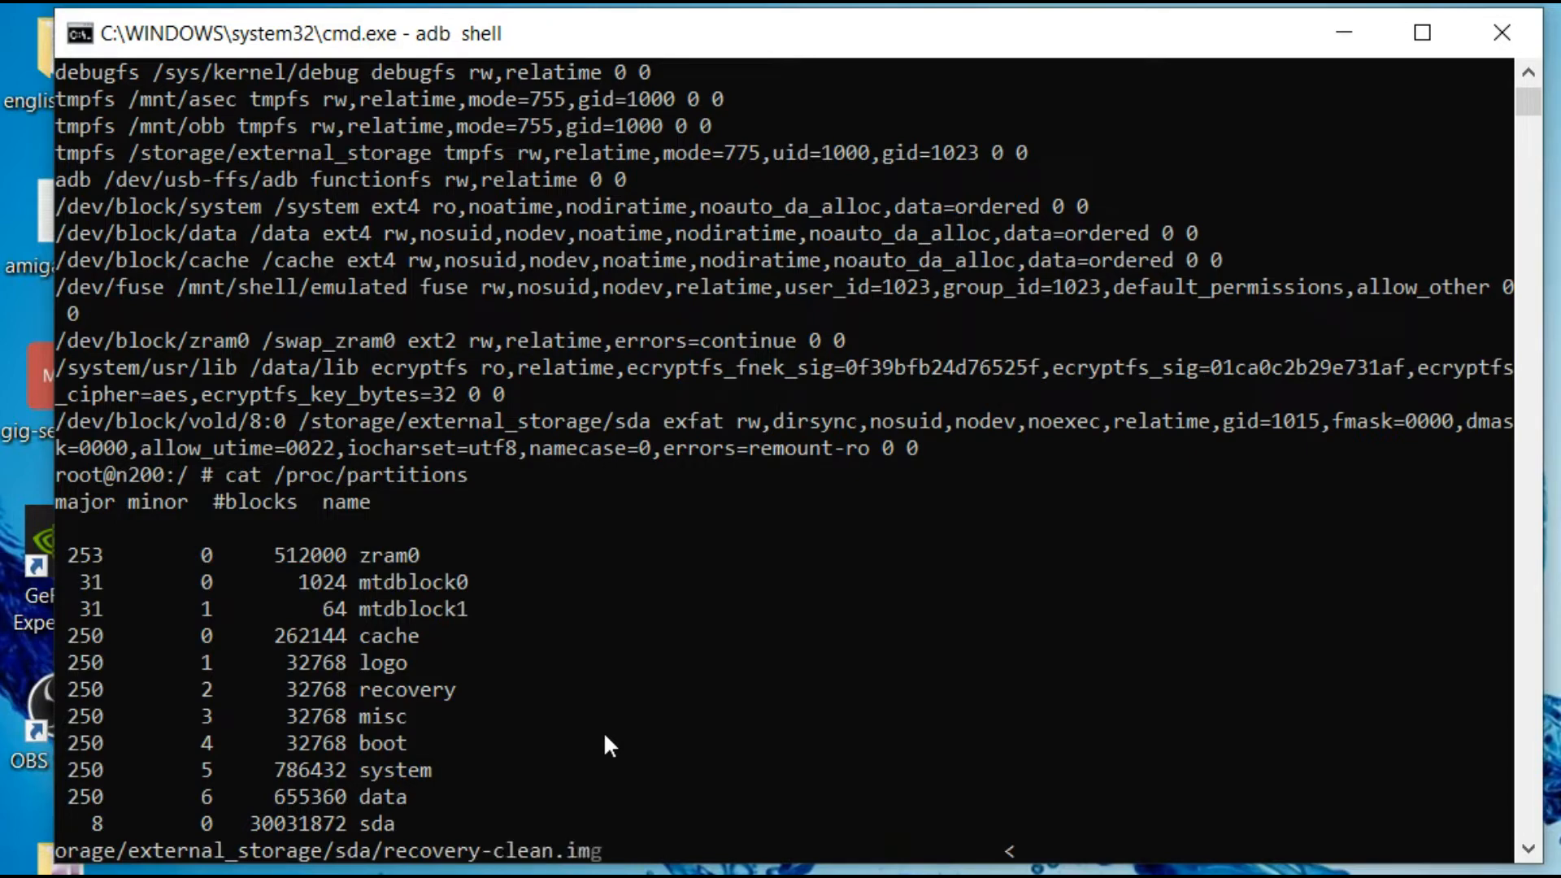
pyautogui.scroll(-3)
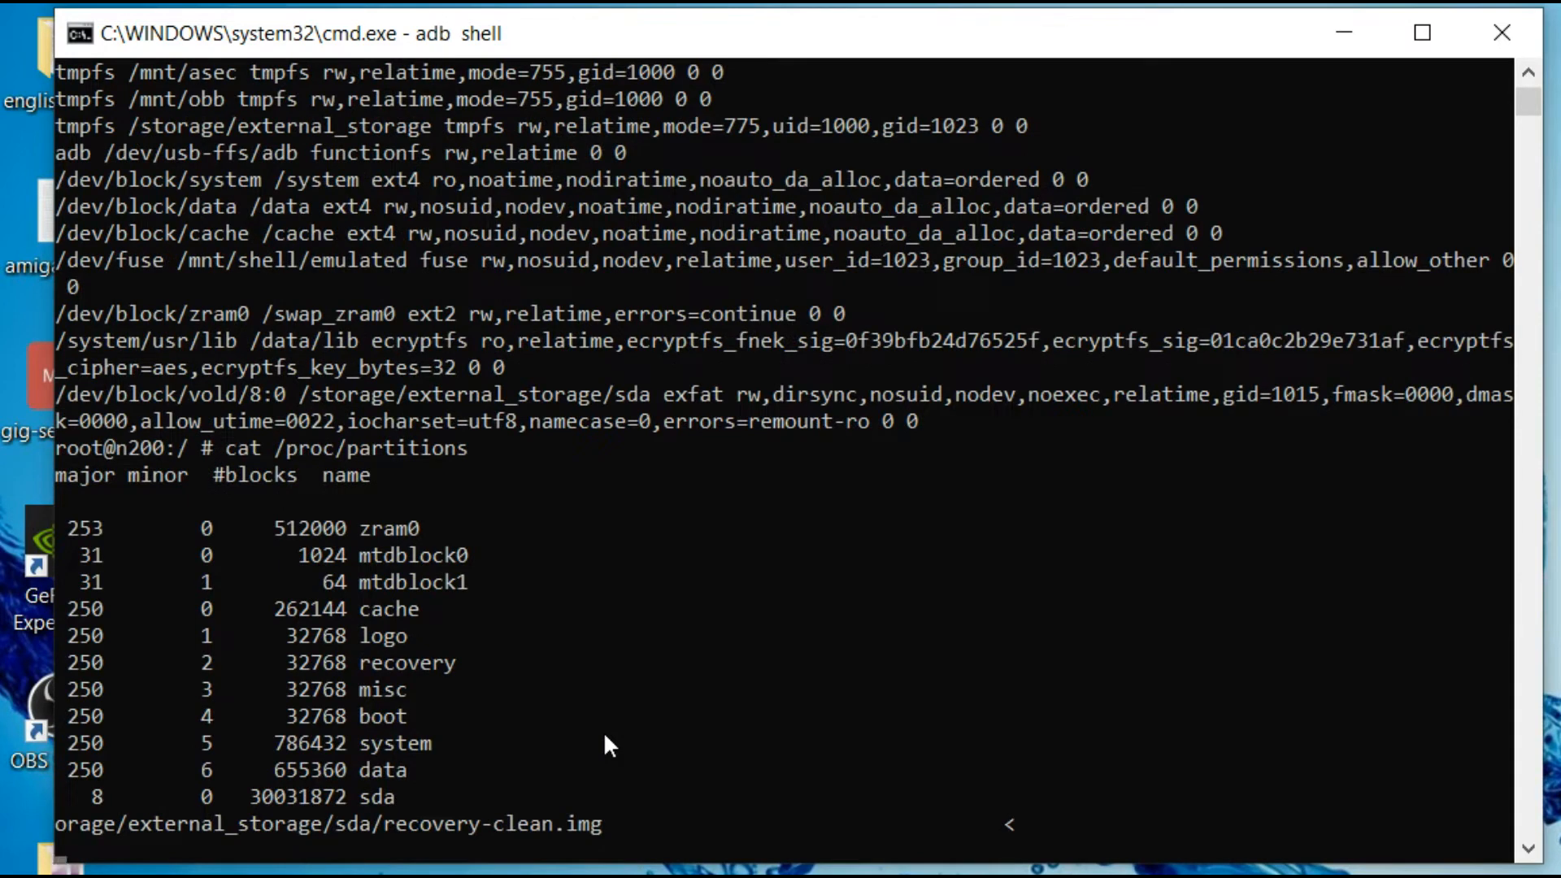
pyautogui.press('Return')
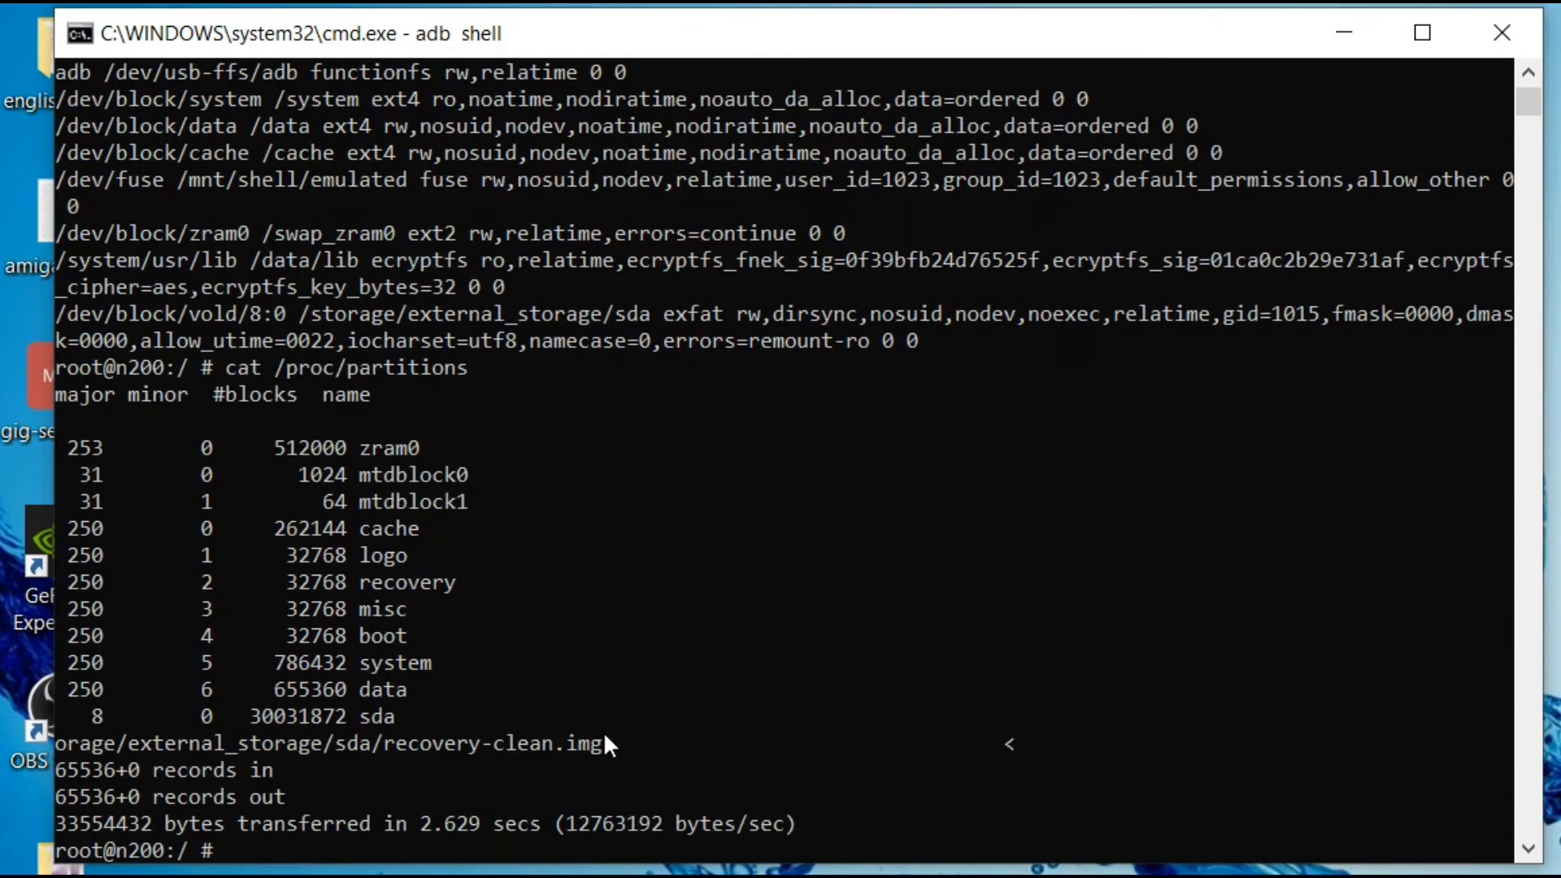
# Step: Run umount /storage/external_storage/sda to release the USB drive from the handheld
pyautogui.write('um')
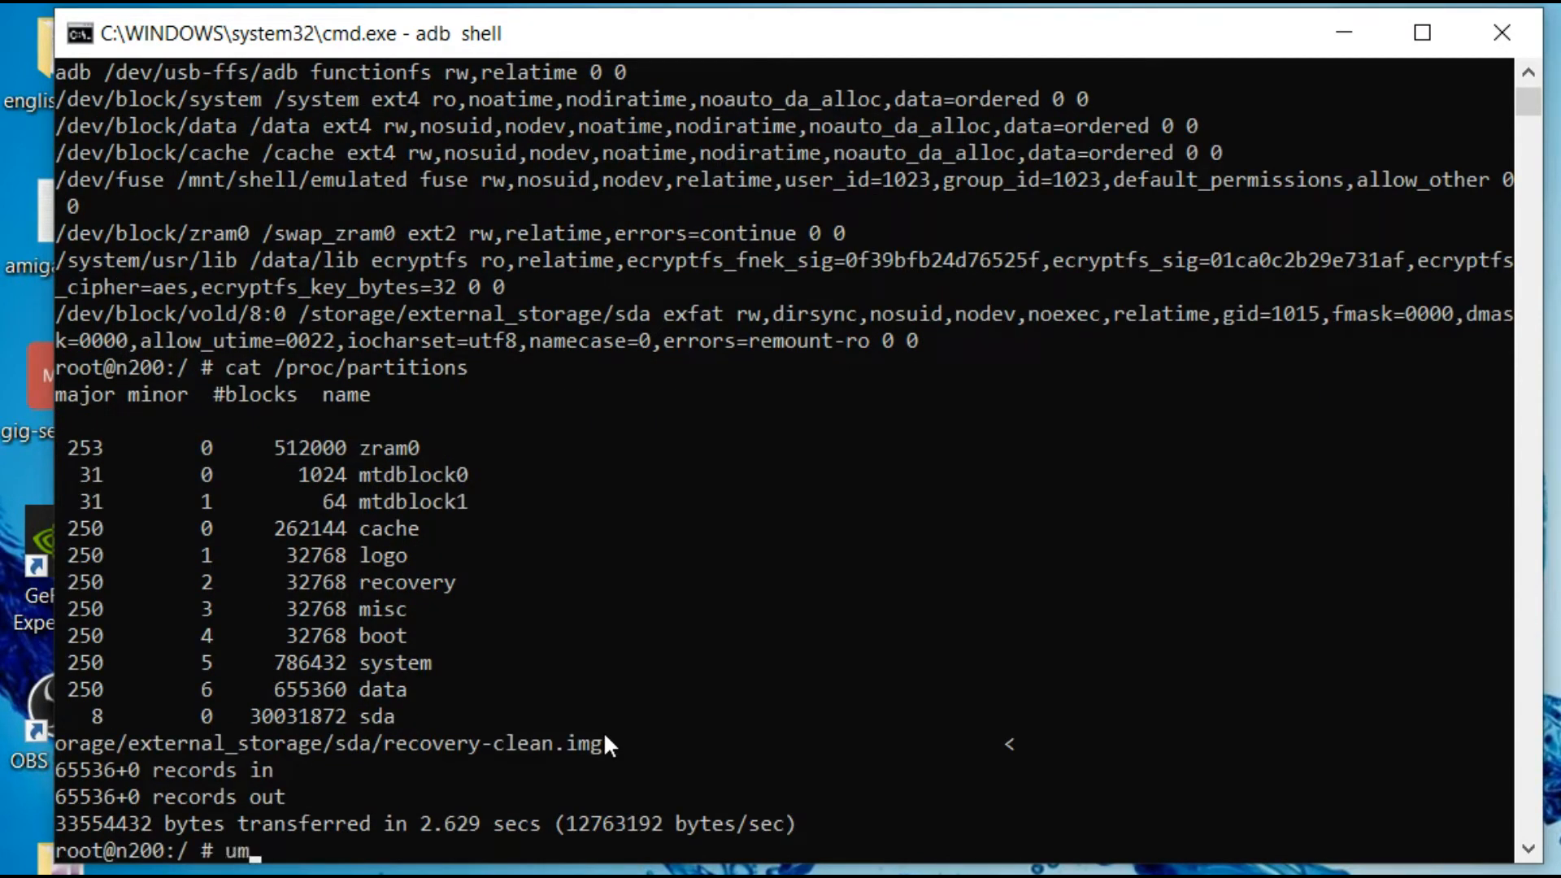
pyautogui.write('ount')
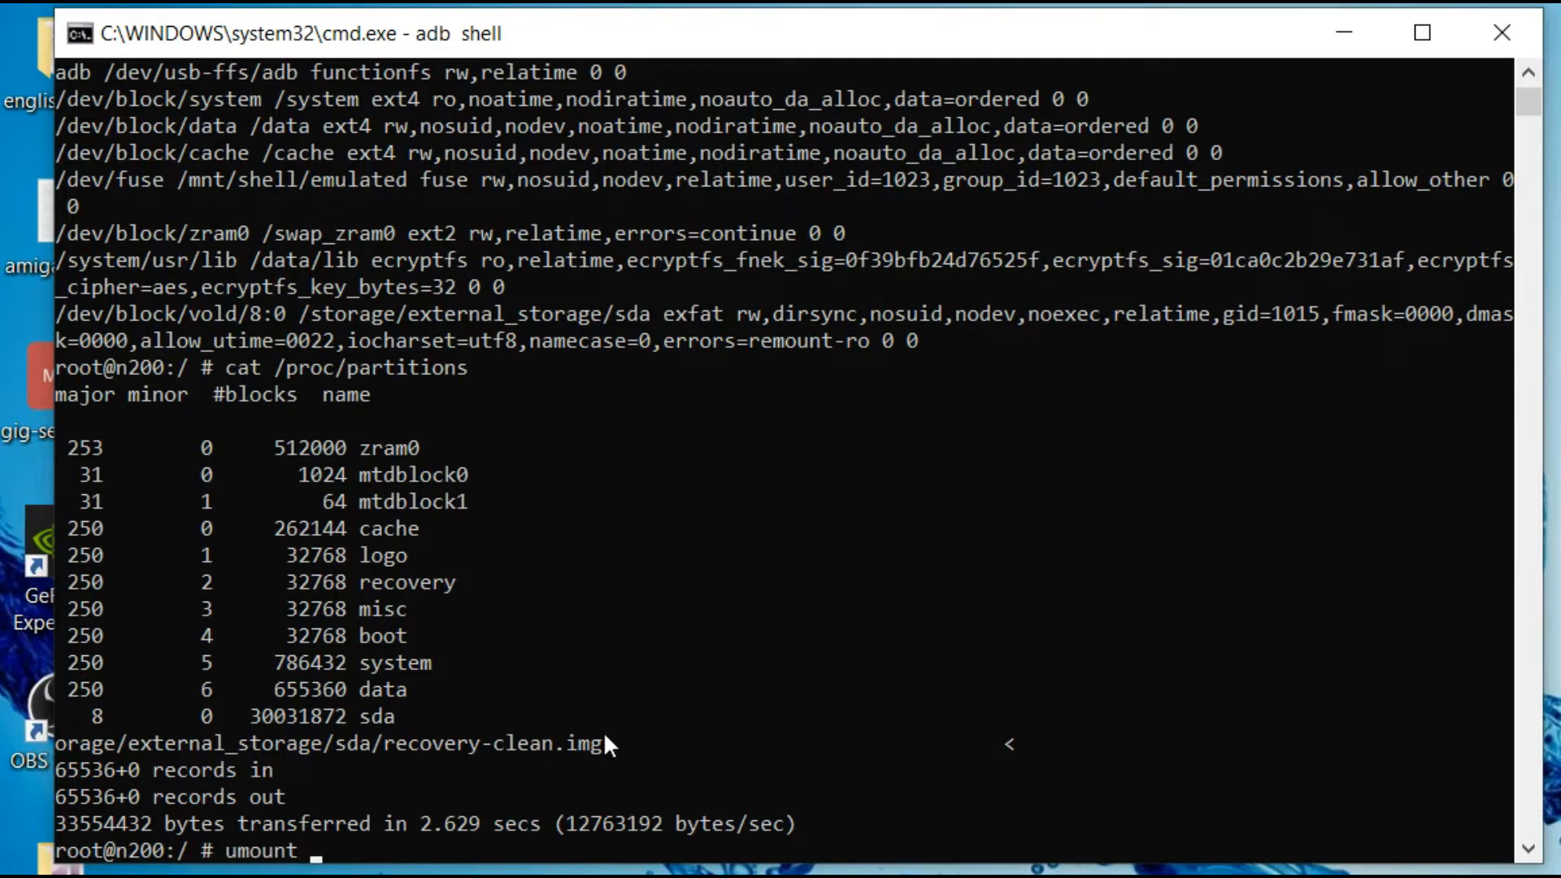
pyautogui.write('/storage/')
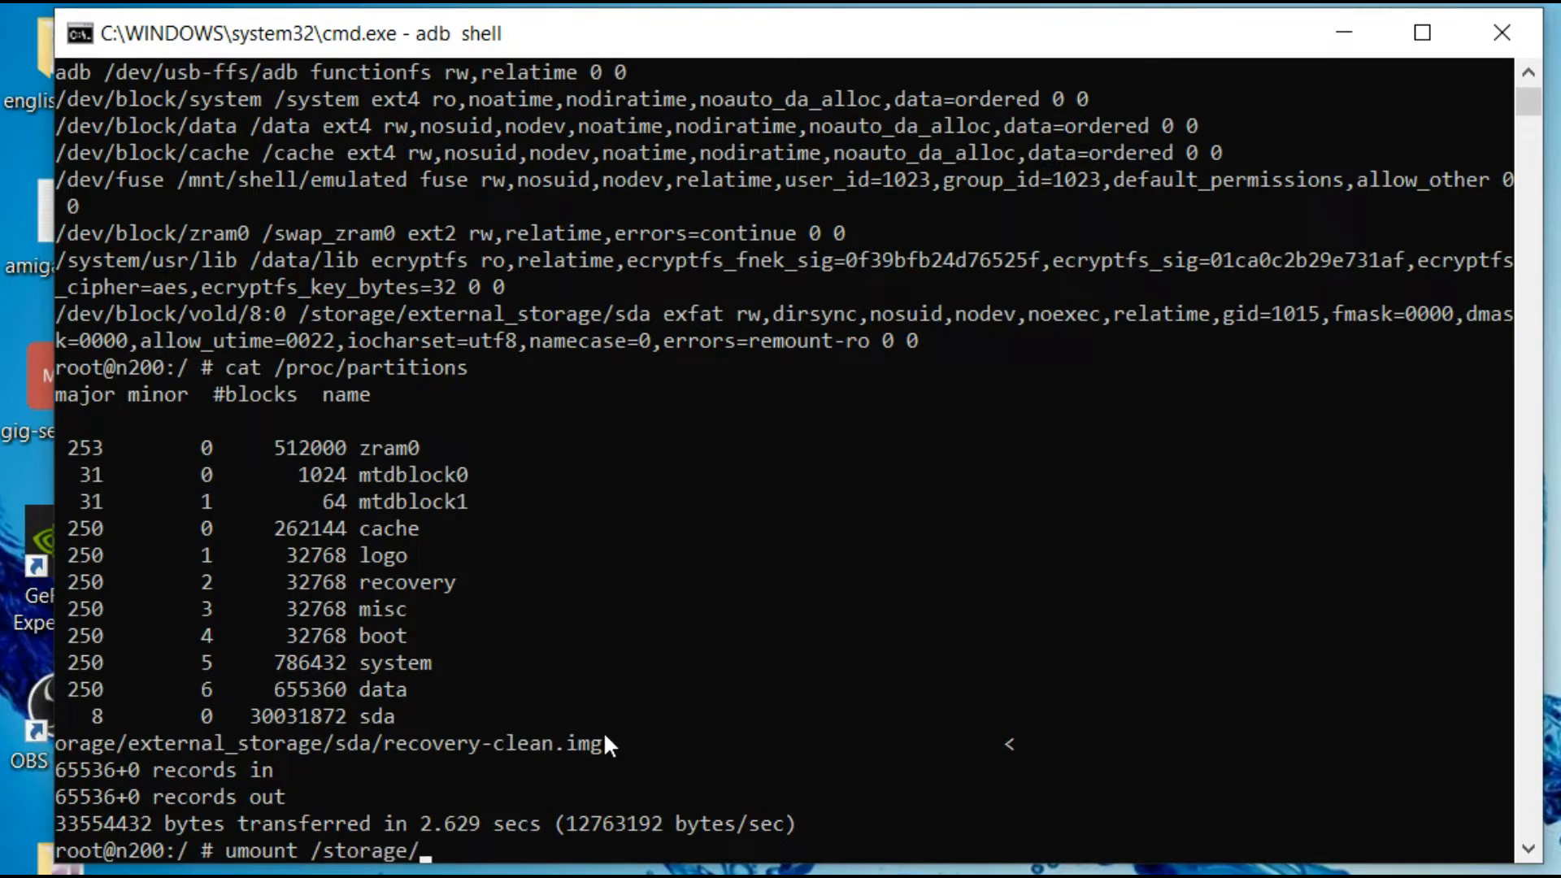
pyautogui.write('exter')
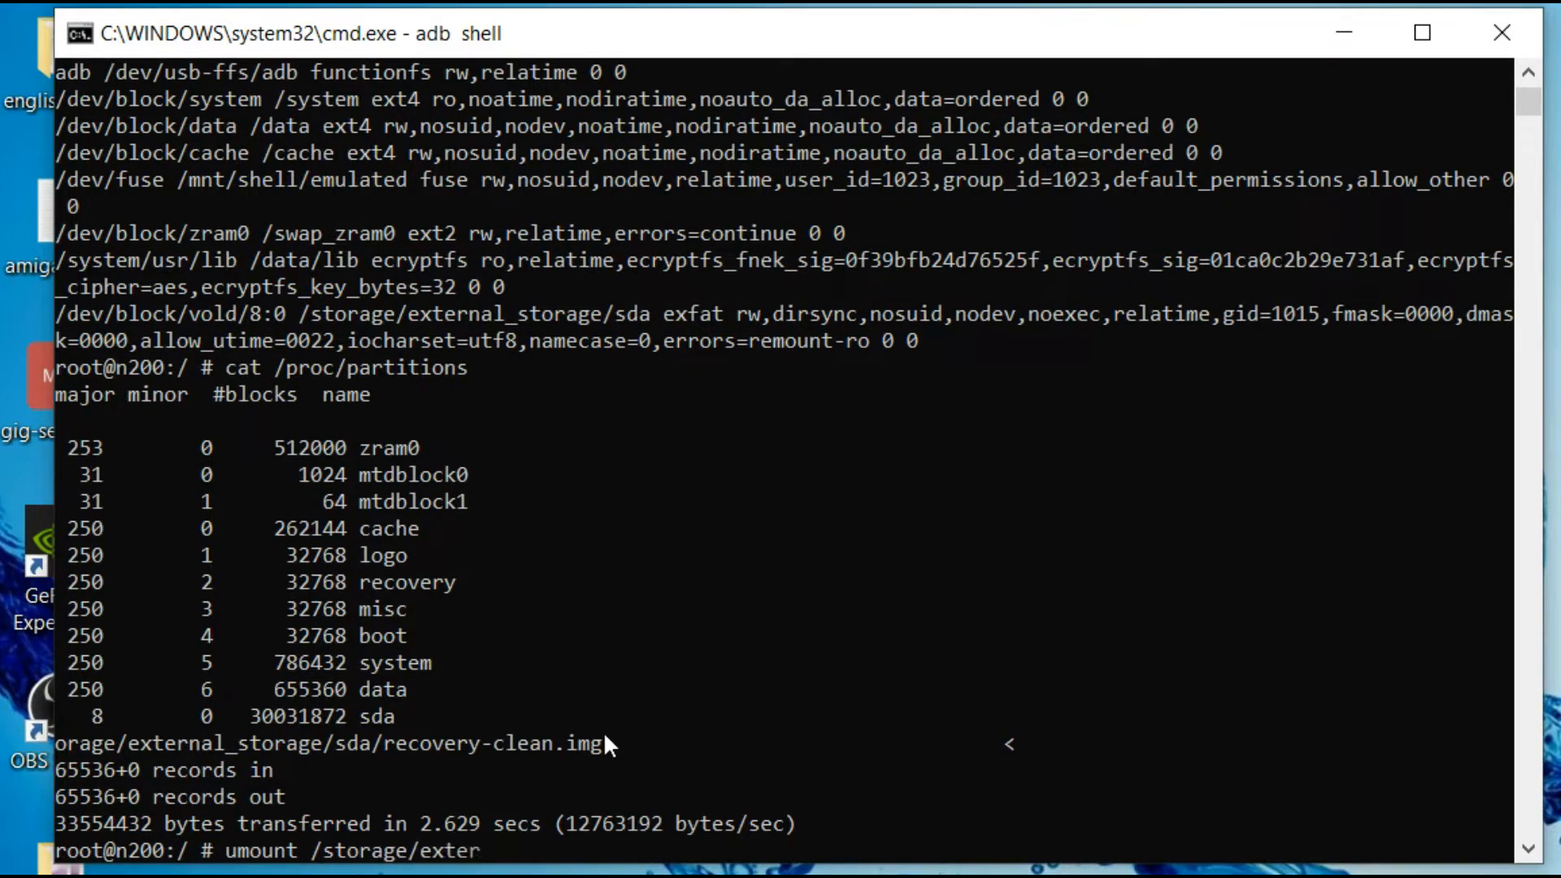
pyautogui.write('external_')
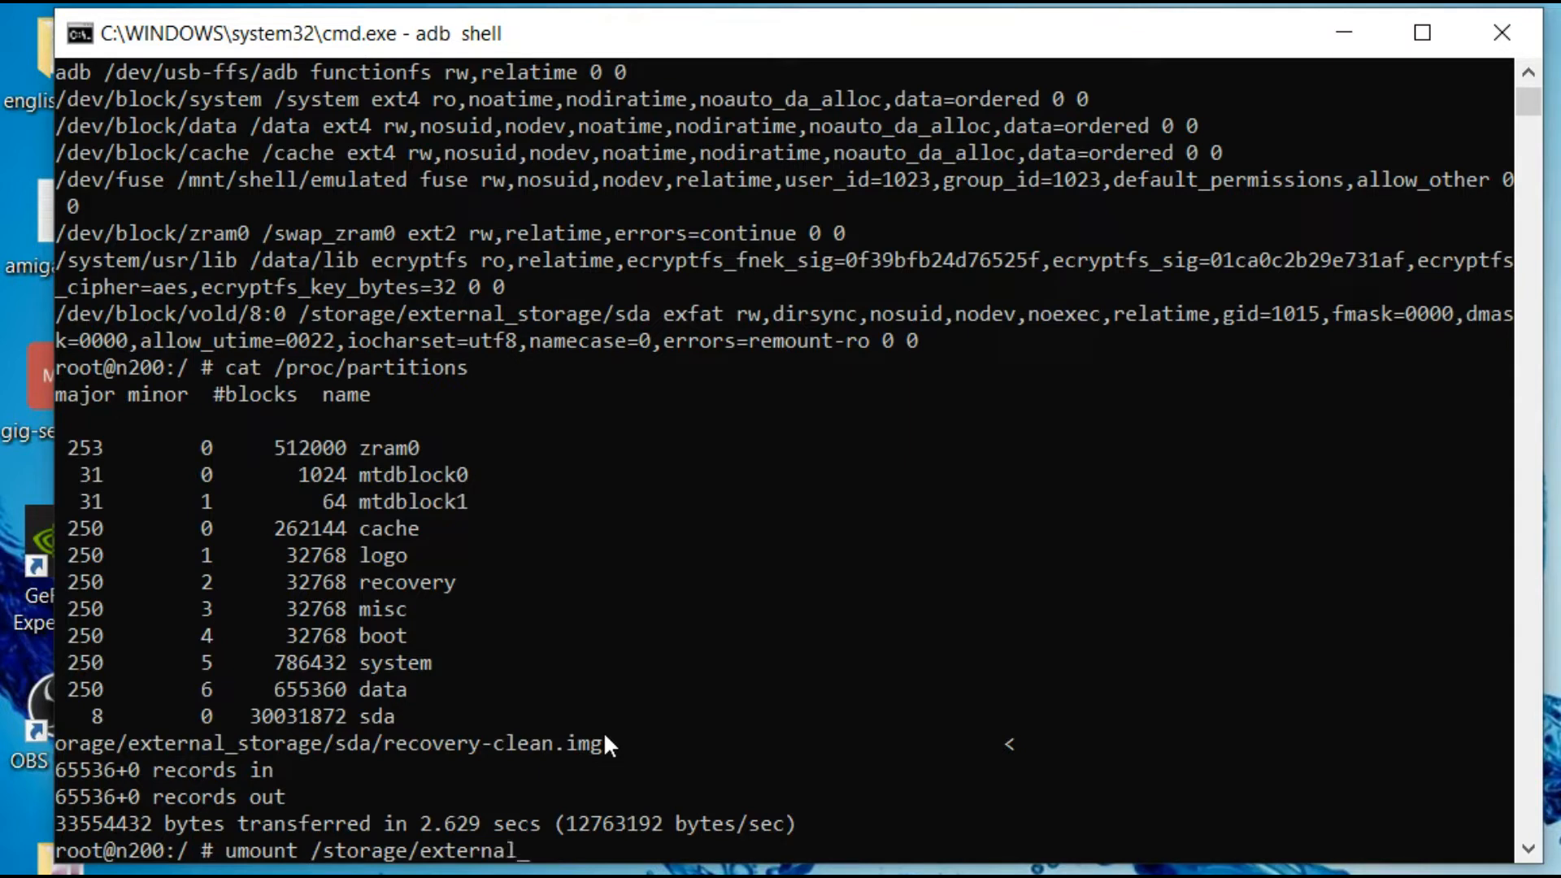
pyautogui.write('_storage/sda')
pyautogui.write('exit')
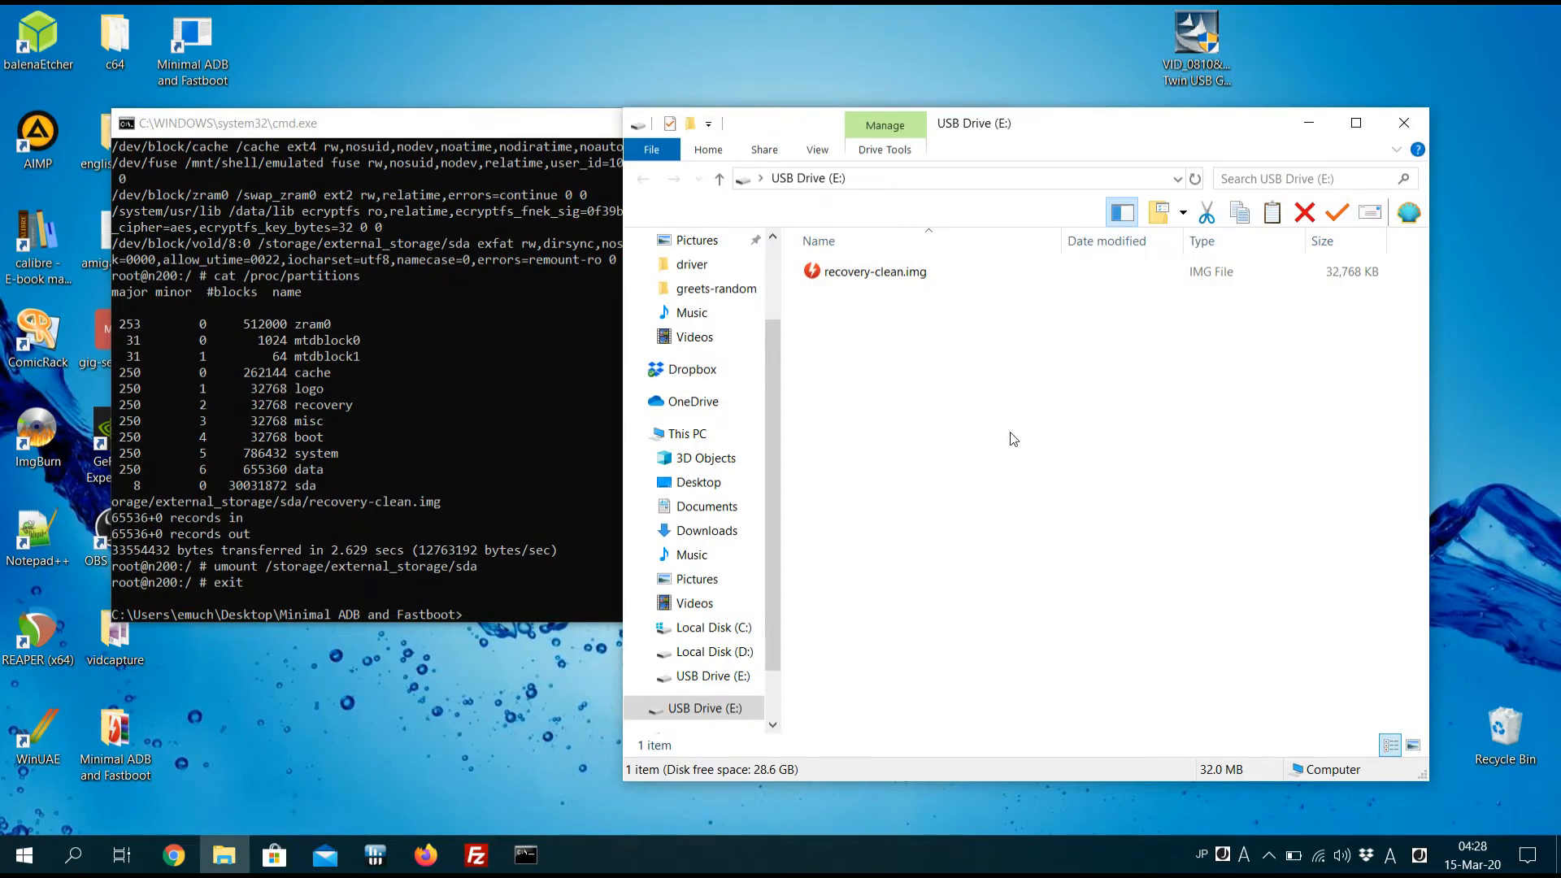
# Step: Select recovery-clean.img on USB Drive (E:), shown as a 32.0 MB IMG file
pyautogui.click(874, 271)
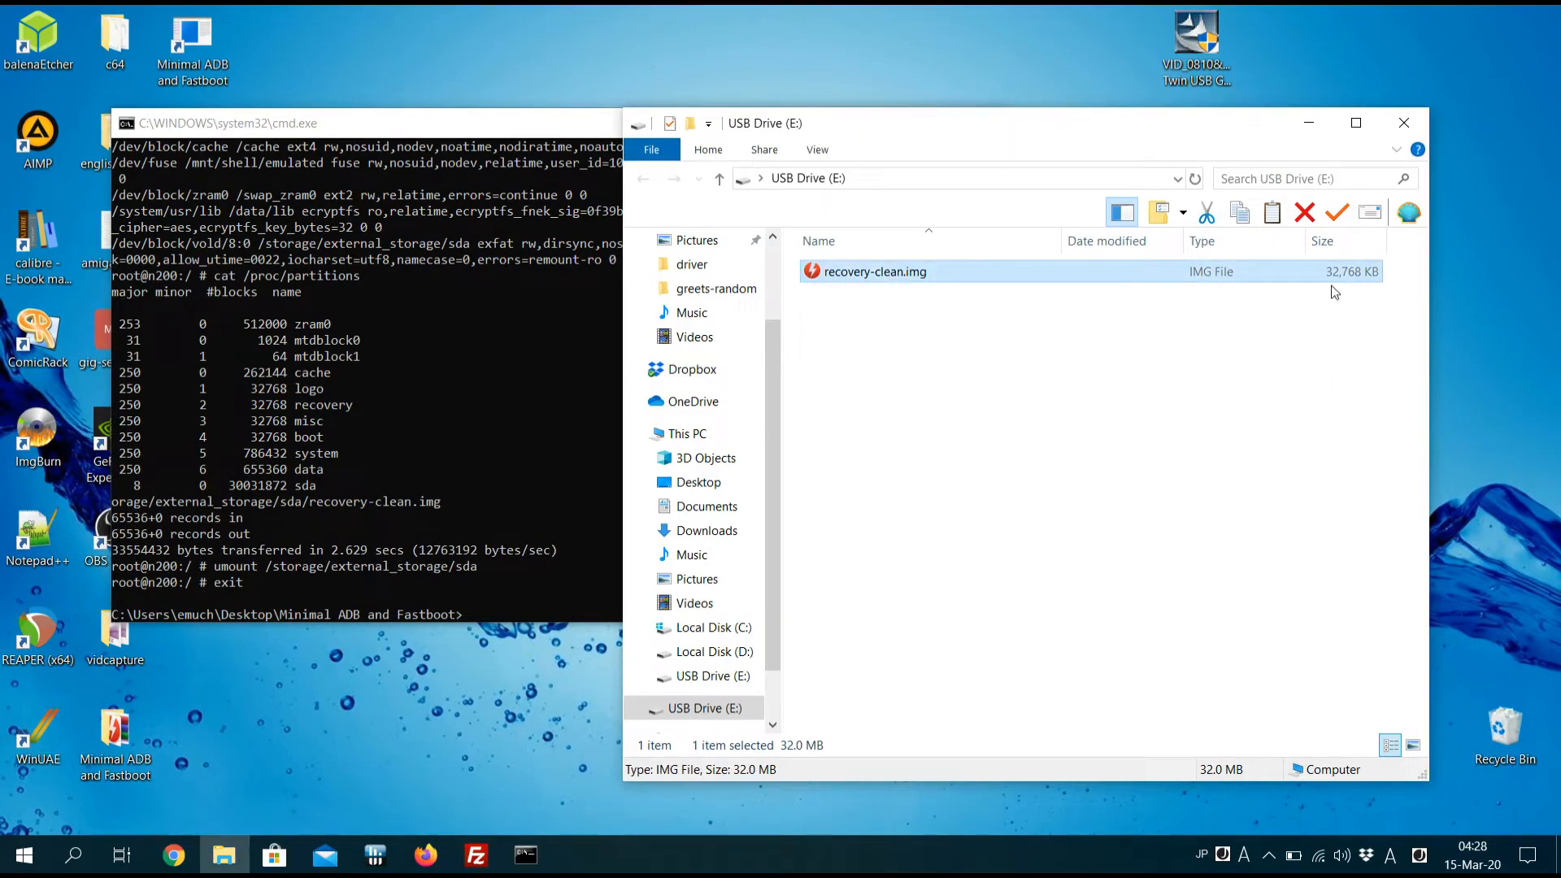